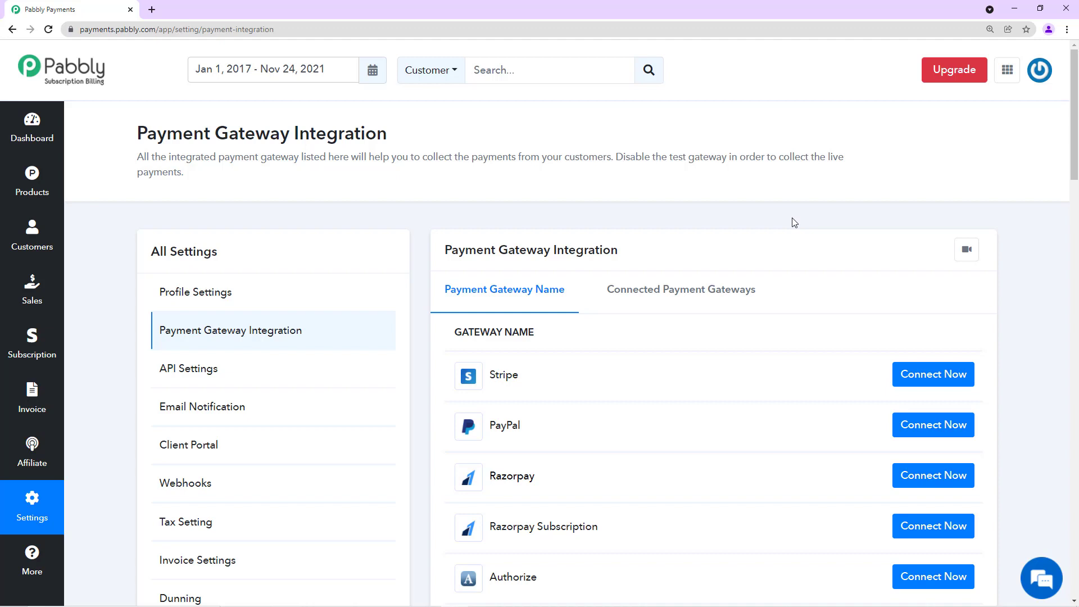
mouse_move(761, 281)
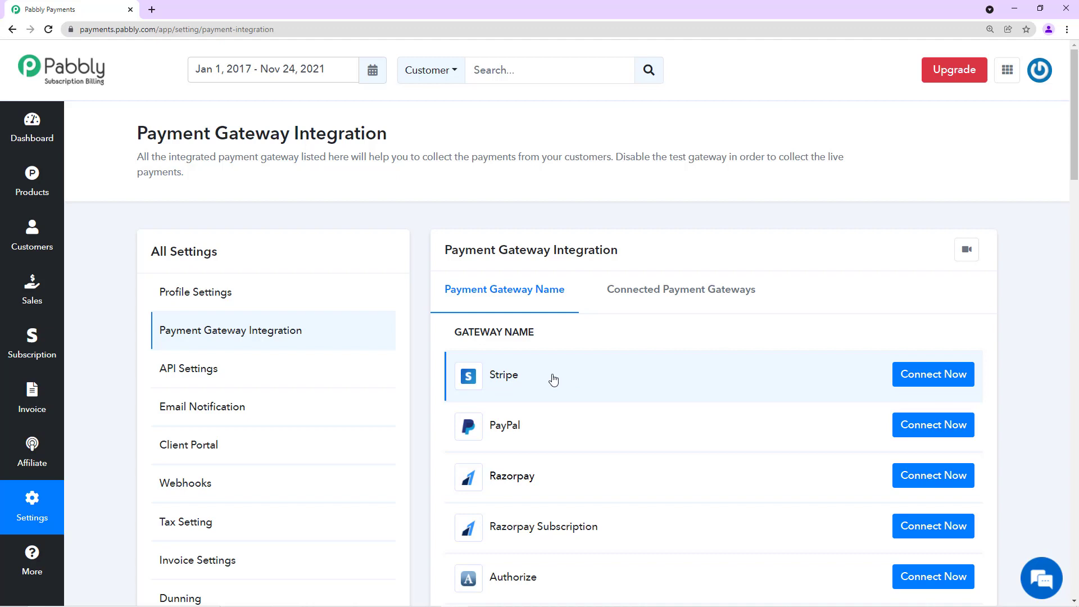
Scroll through the list of available payment gateways
double_click(503, 375)
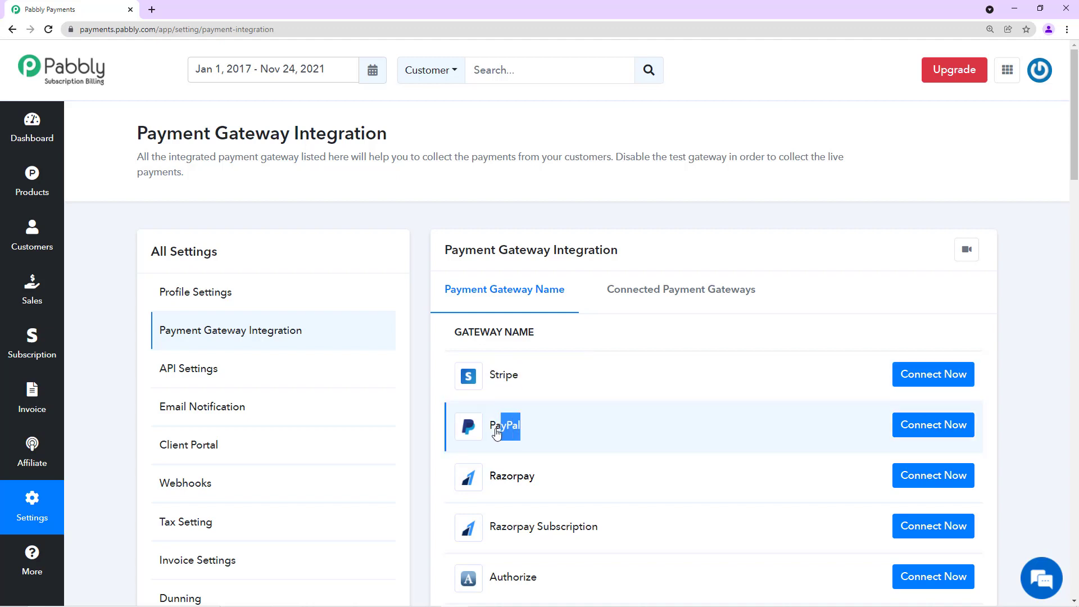
double_click(503, 426)
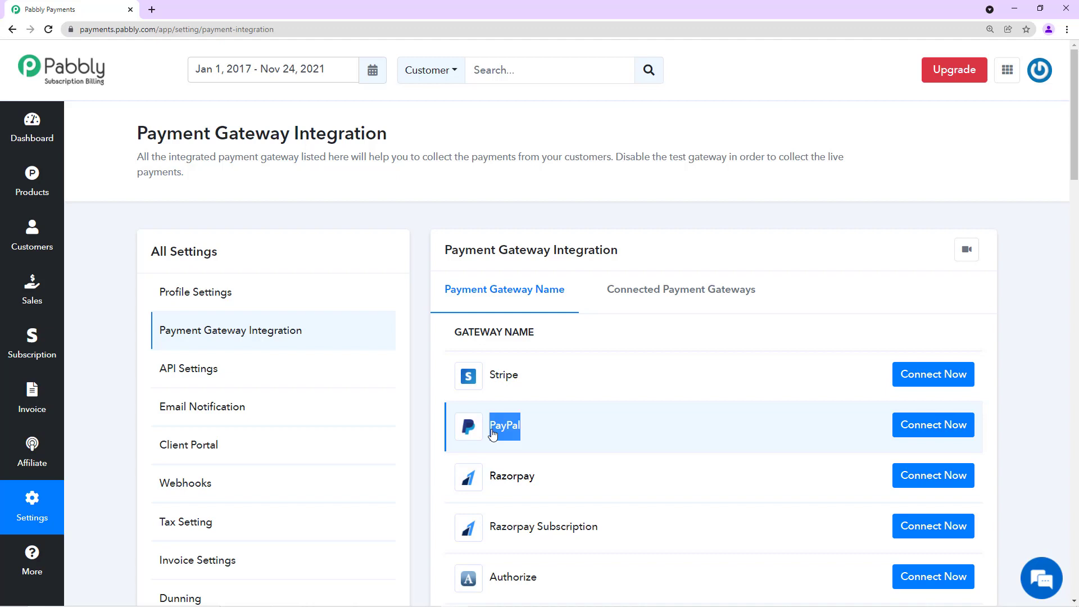
mouse_move(849, 267)
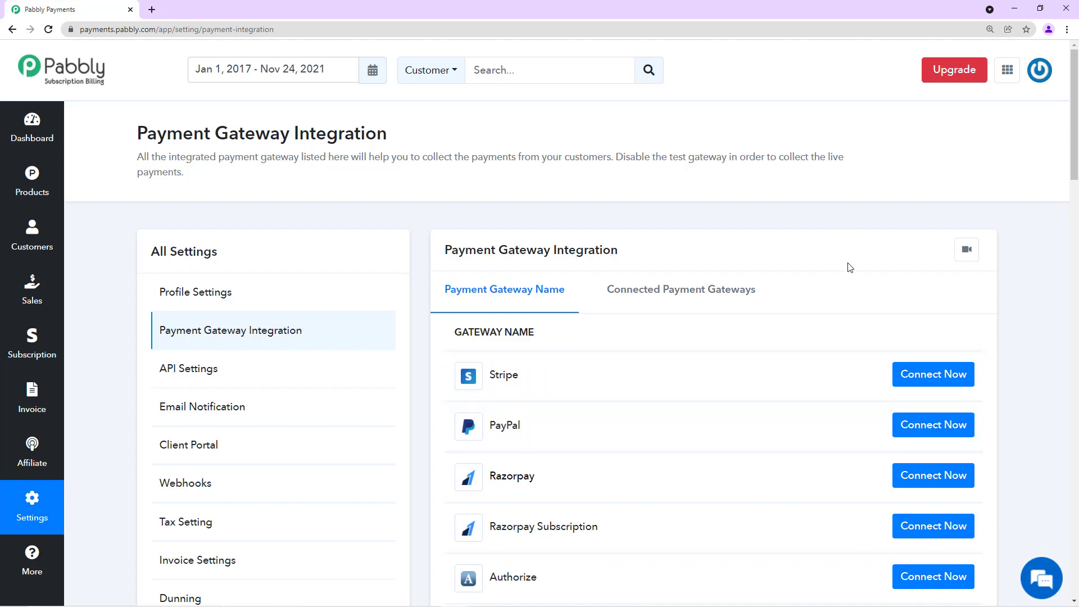
mouse_move(516, 323)
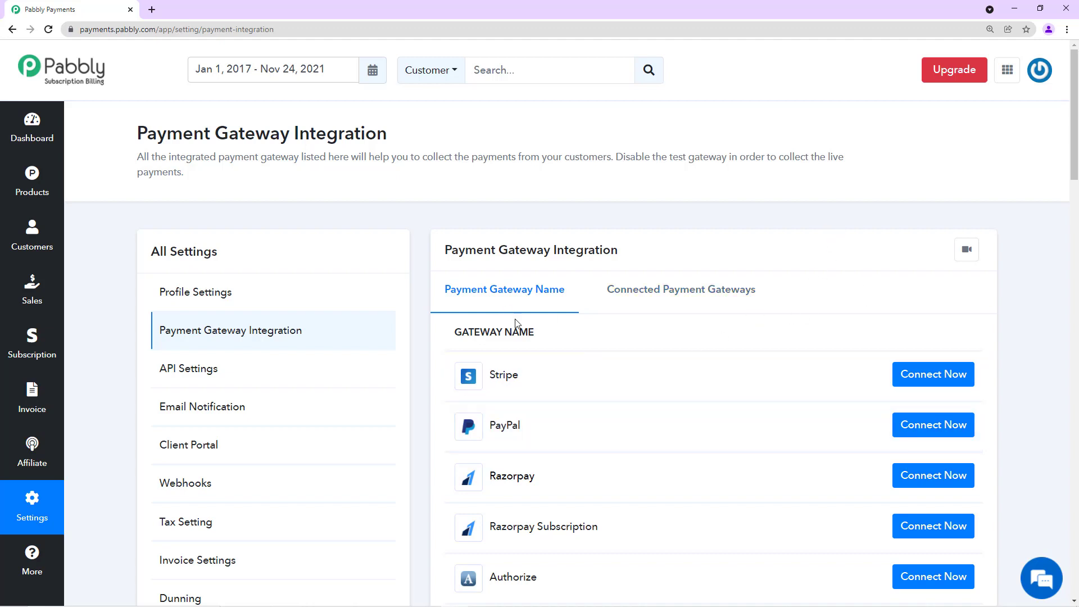
scroll("down", 3)
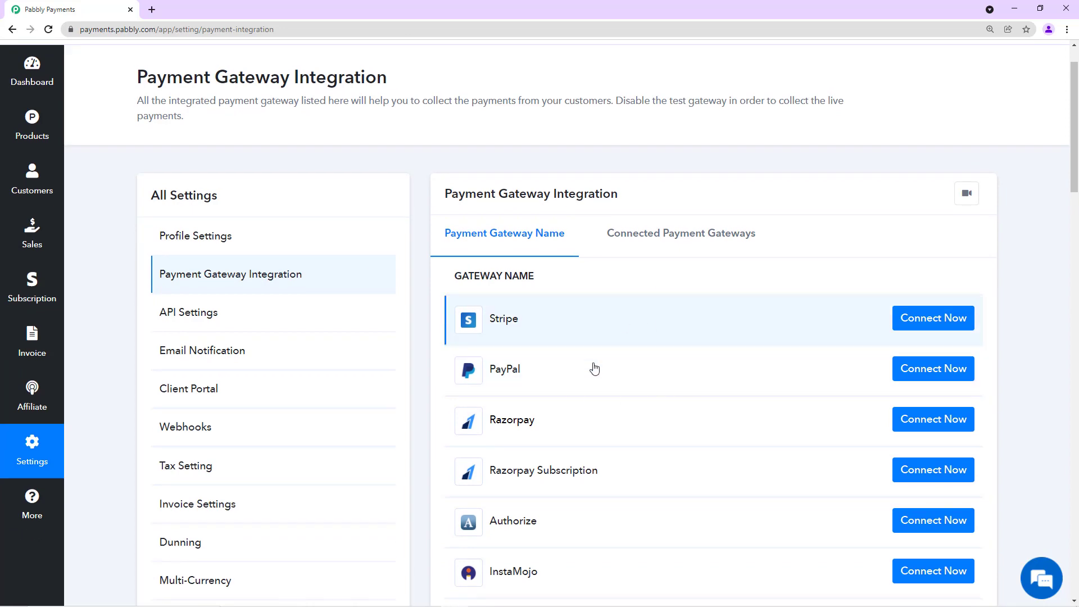
scroll("down", 3)
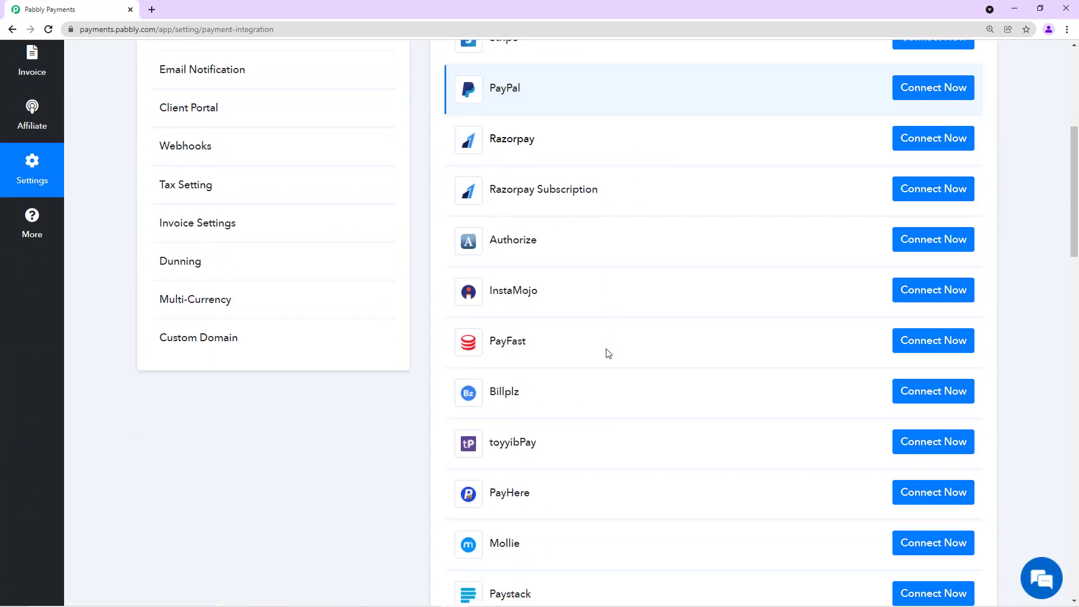
scroll("down", 3)
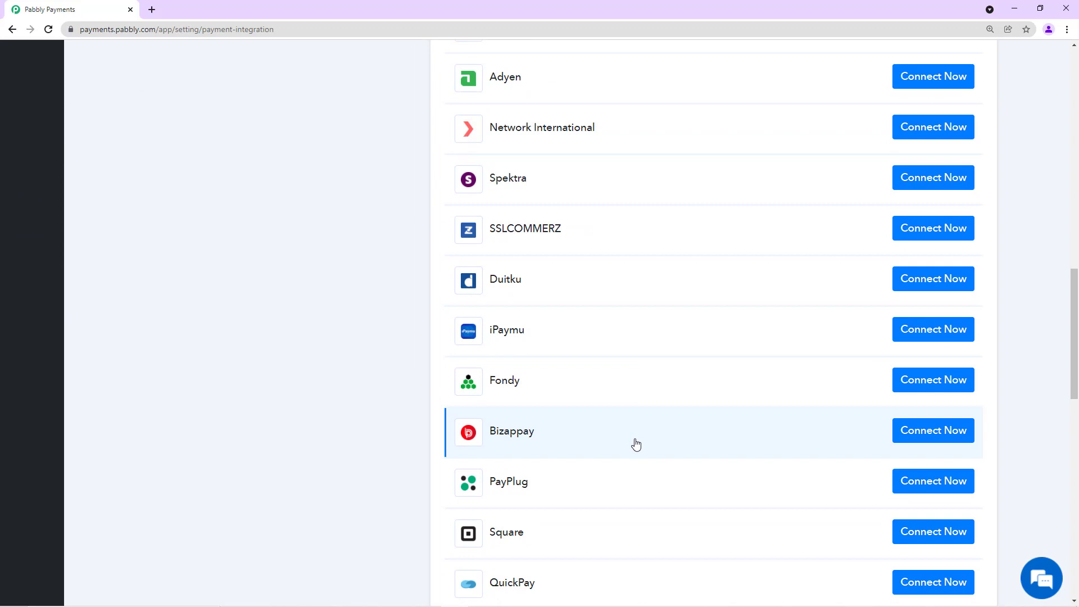
scroll("down", 3)
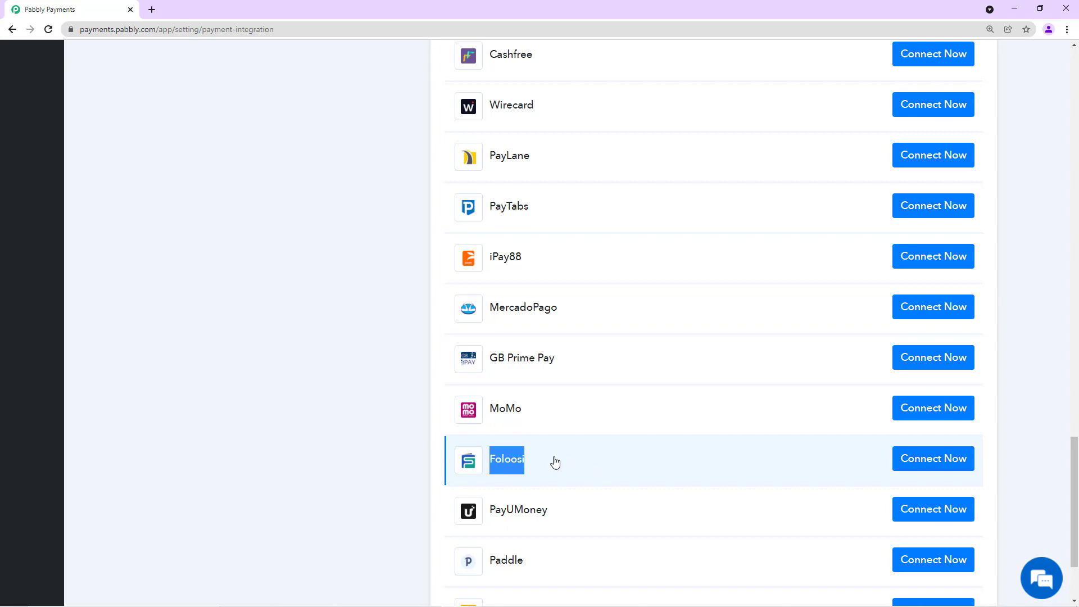
scroll("down", 3)
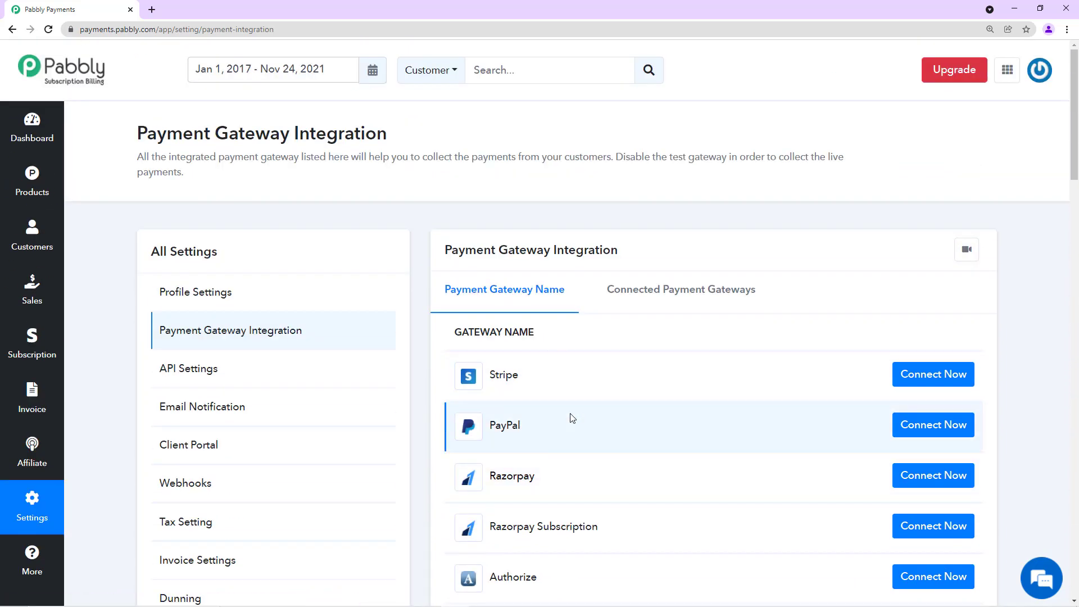
mouse_move(600, 488)
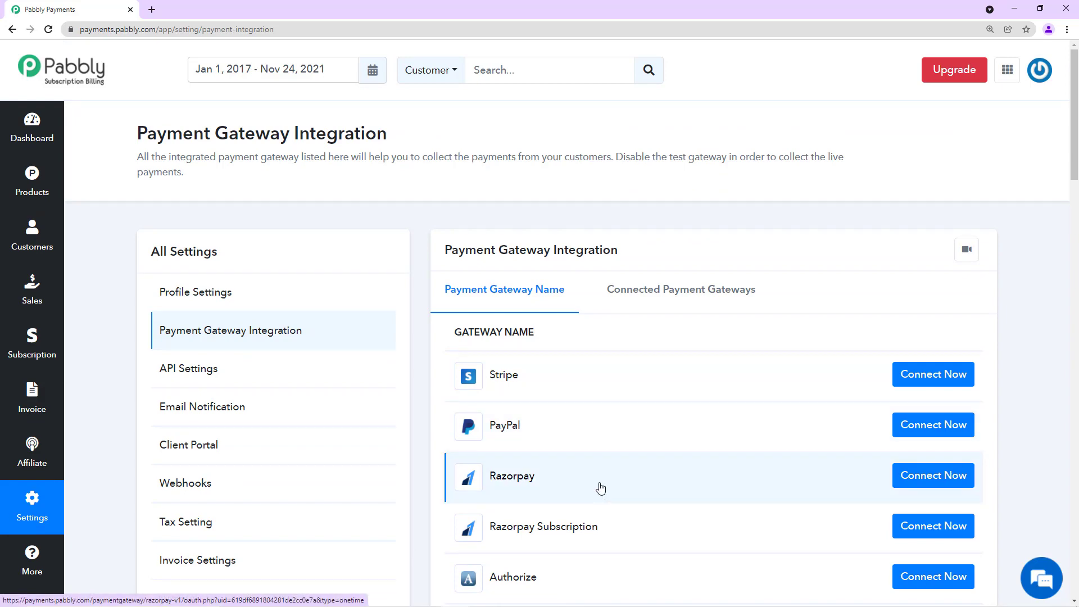
scroll("down", 3)
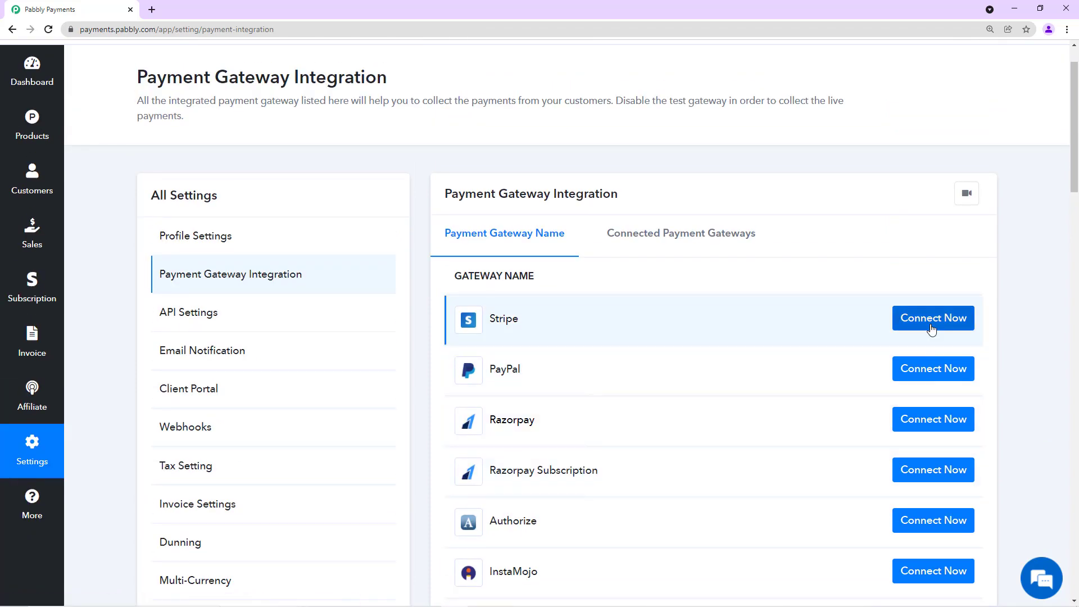
mouse_move(921, 324)
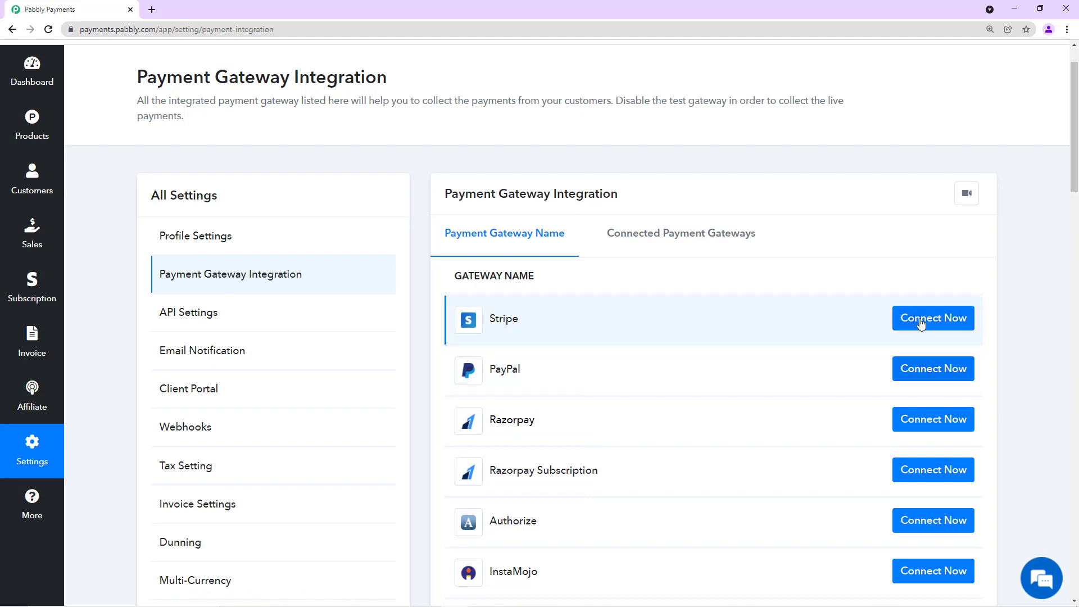
Start a Stripe gateway connection and review its connection form
left_click(932, 318)
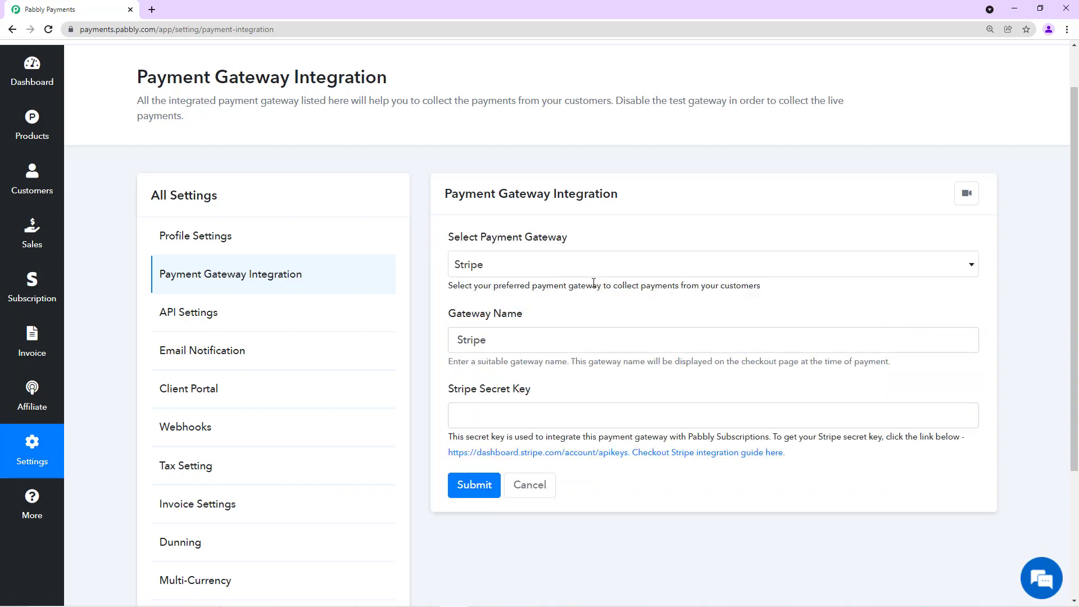
mouse_move(671, 282)
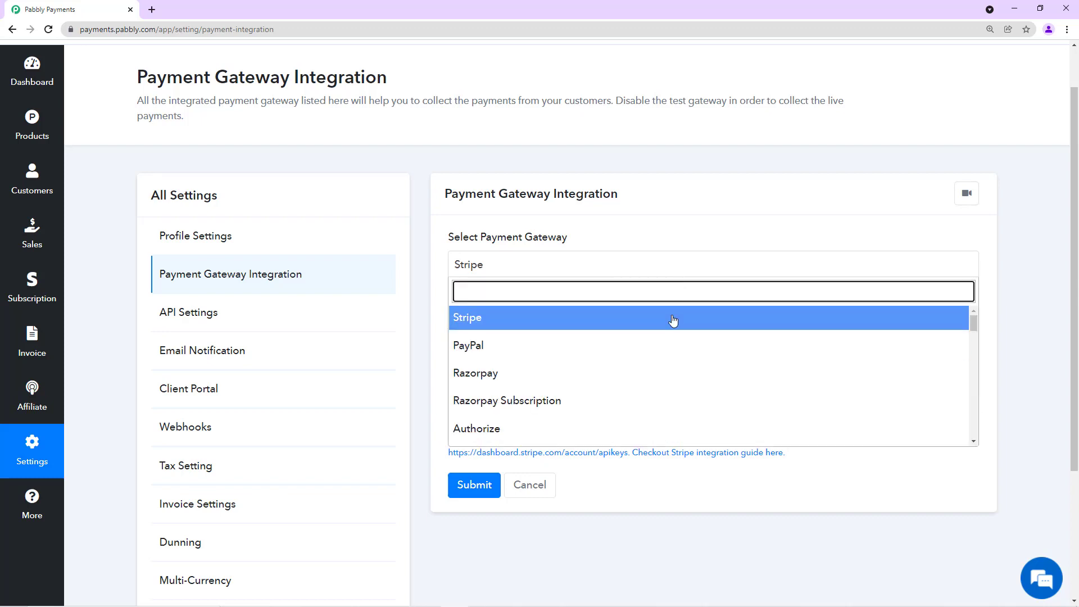
left_click(467, 317)
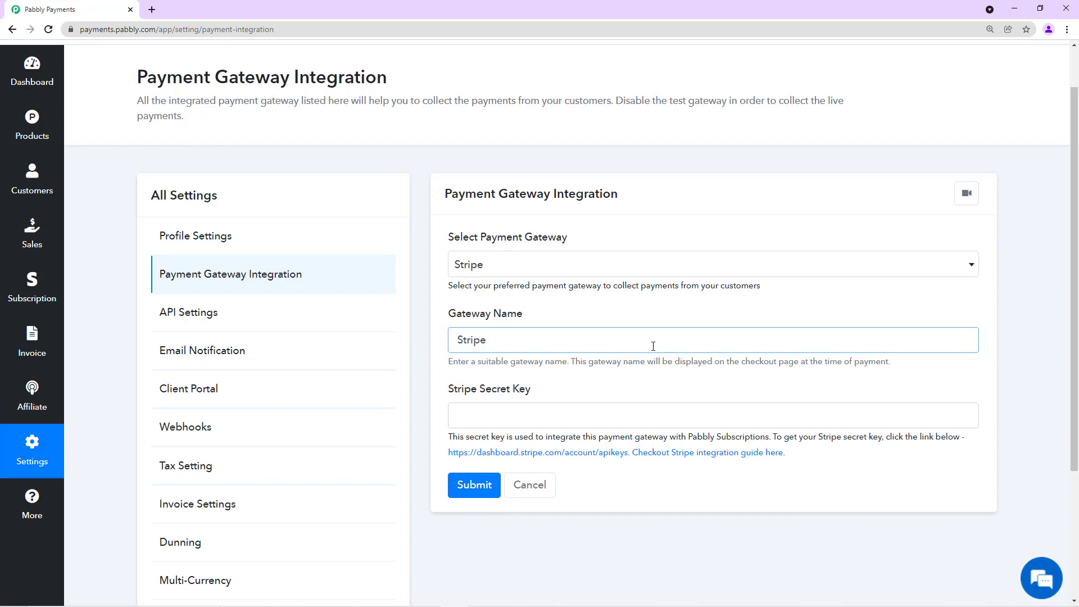
scroll("down", 3)
type(" A")
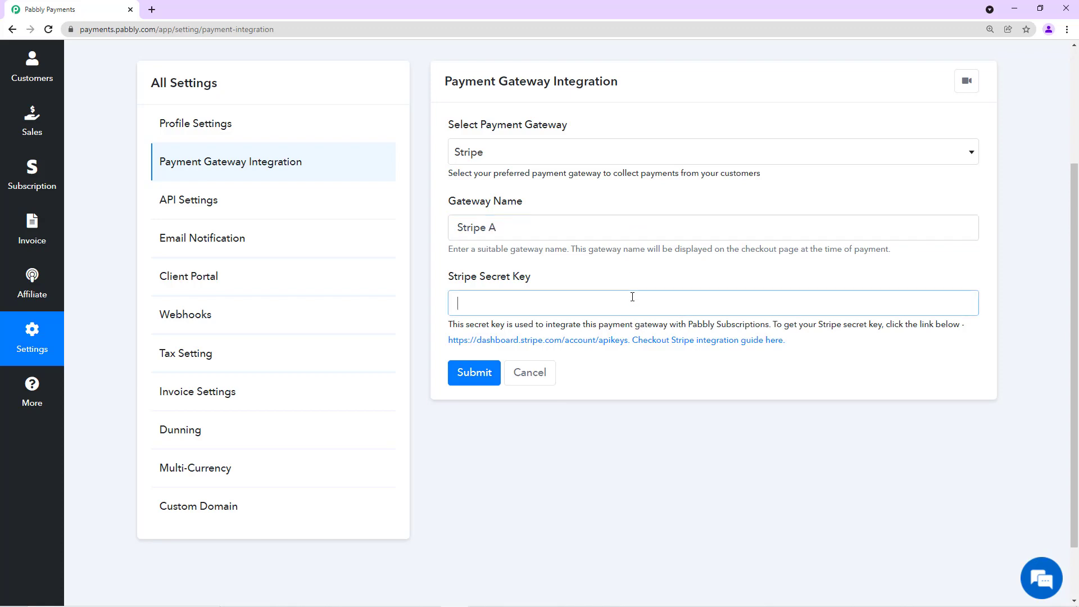
mouse_move(647, 353)
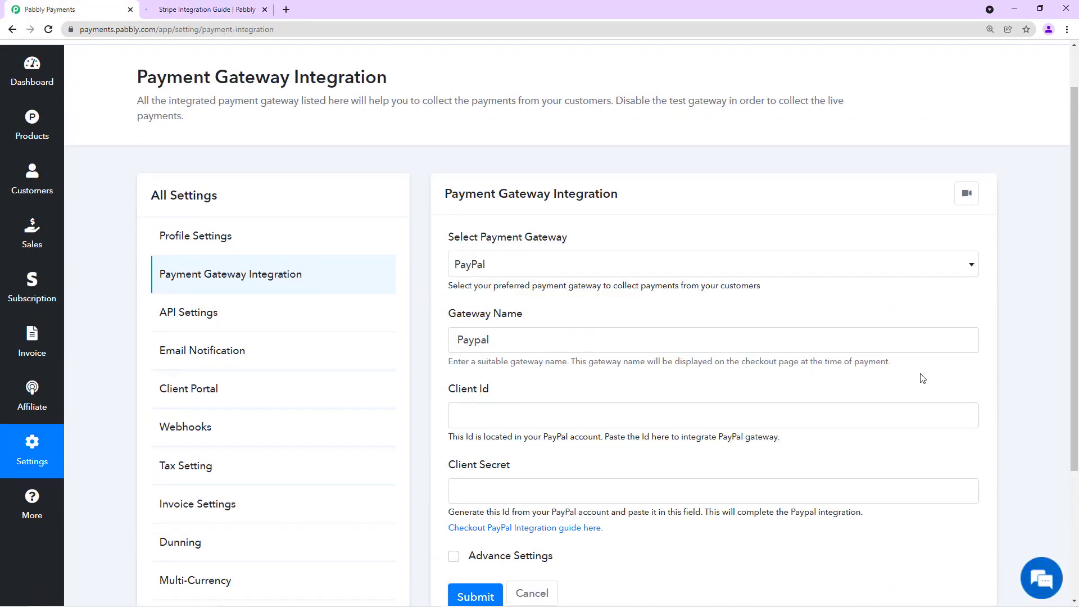
Check the support chat and PayPal integration guide, then cancel the PayPal form
scroll("down", 3)
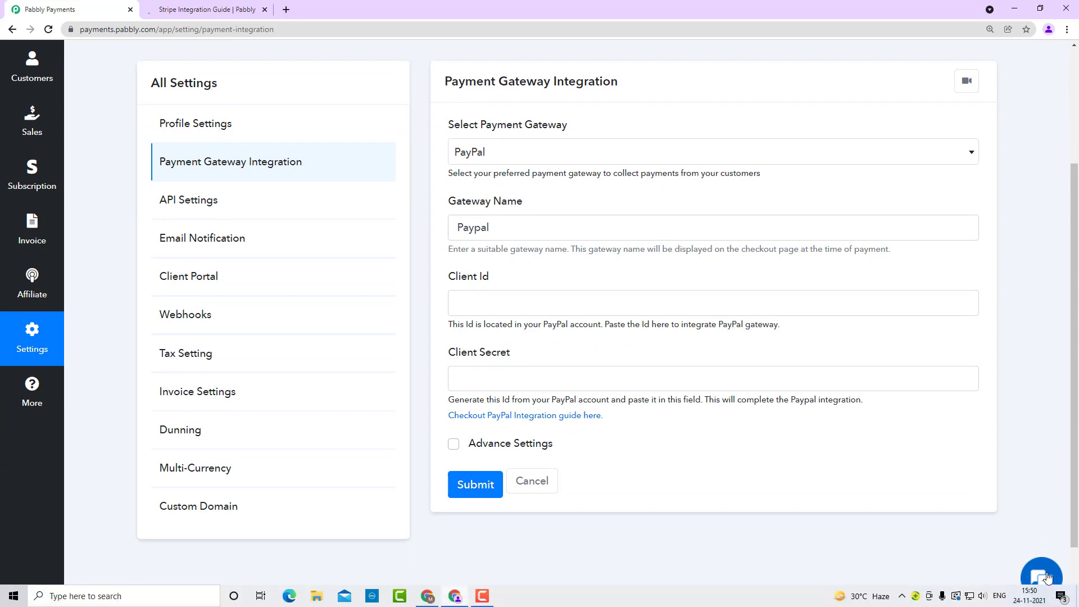
left_click(1038, 571)
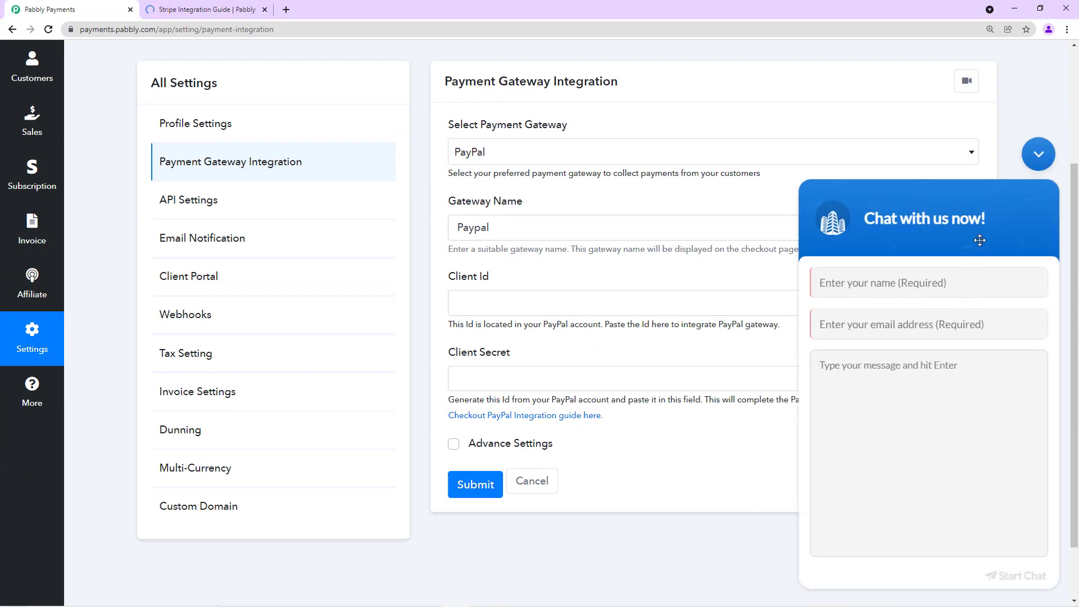
mouse_move(949, 375)
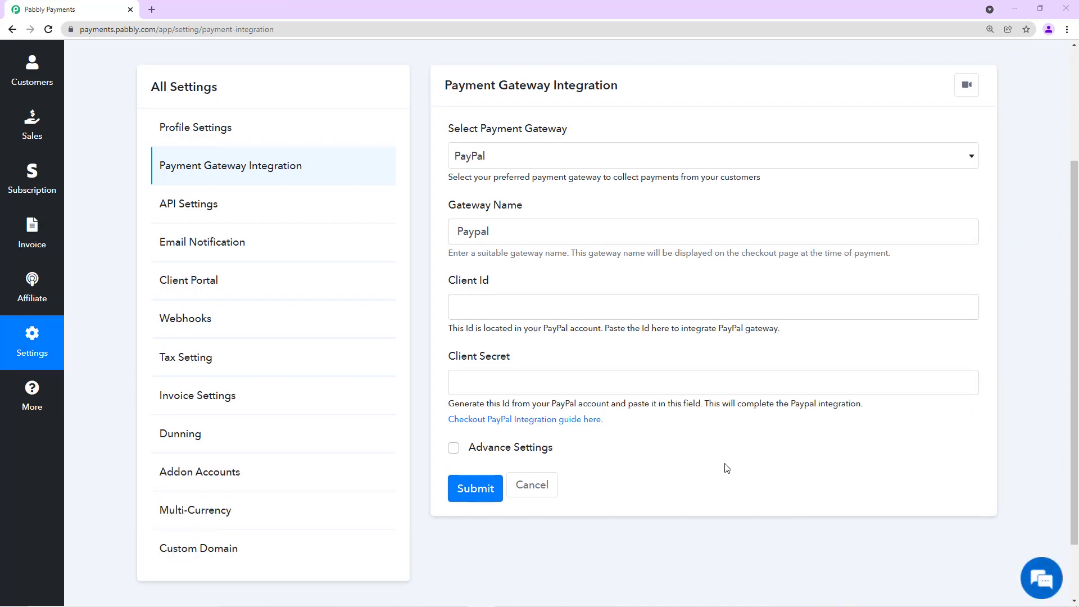
mouse_move(623, 450)
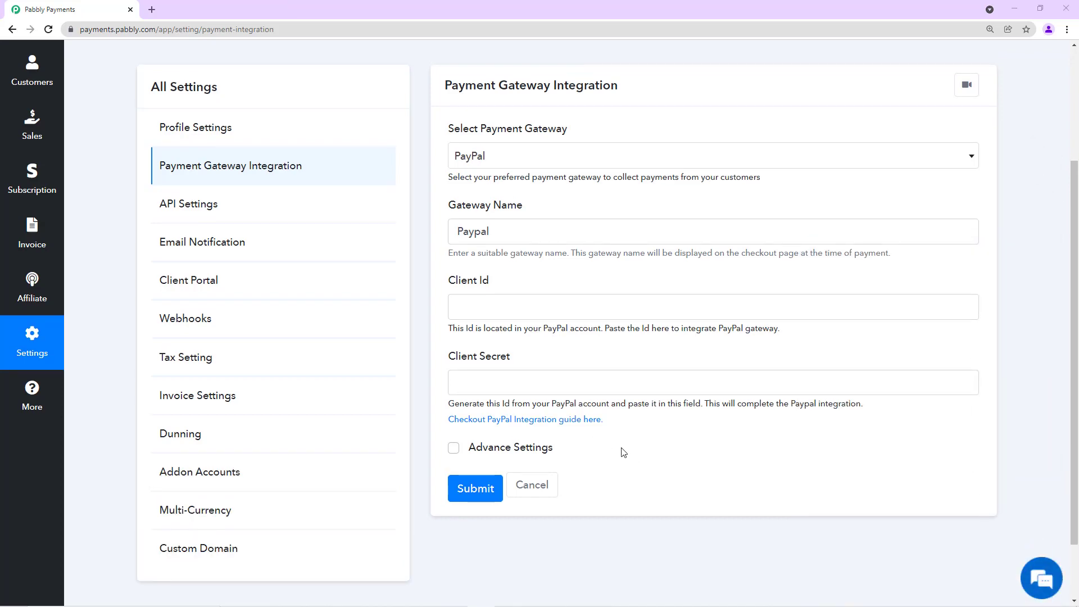
mouse_move(540, 427)
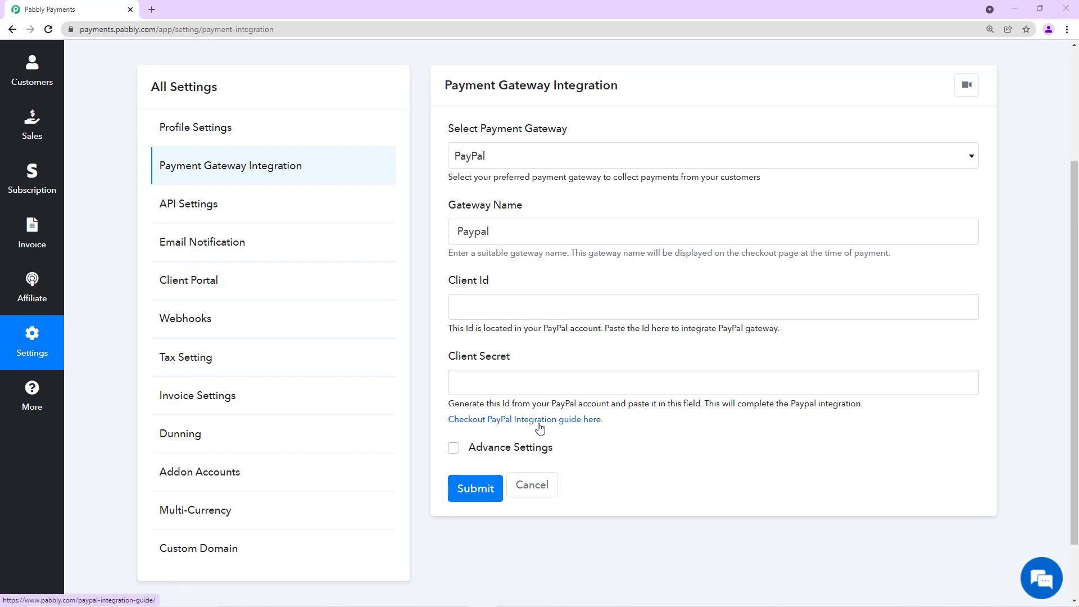
left_click(537, 420)
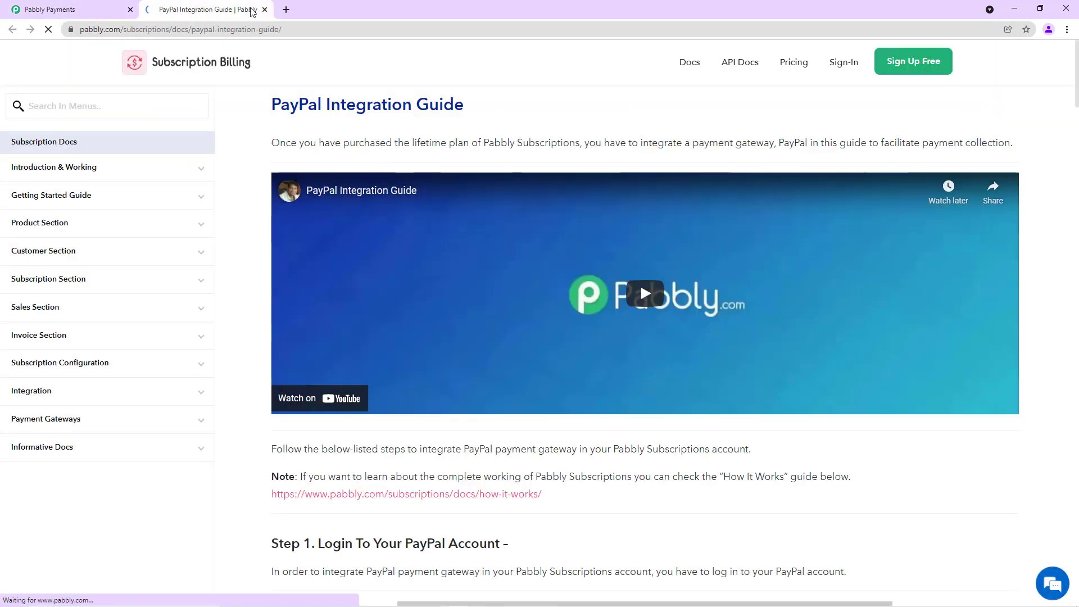
left_click(68, 9)
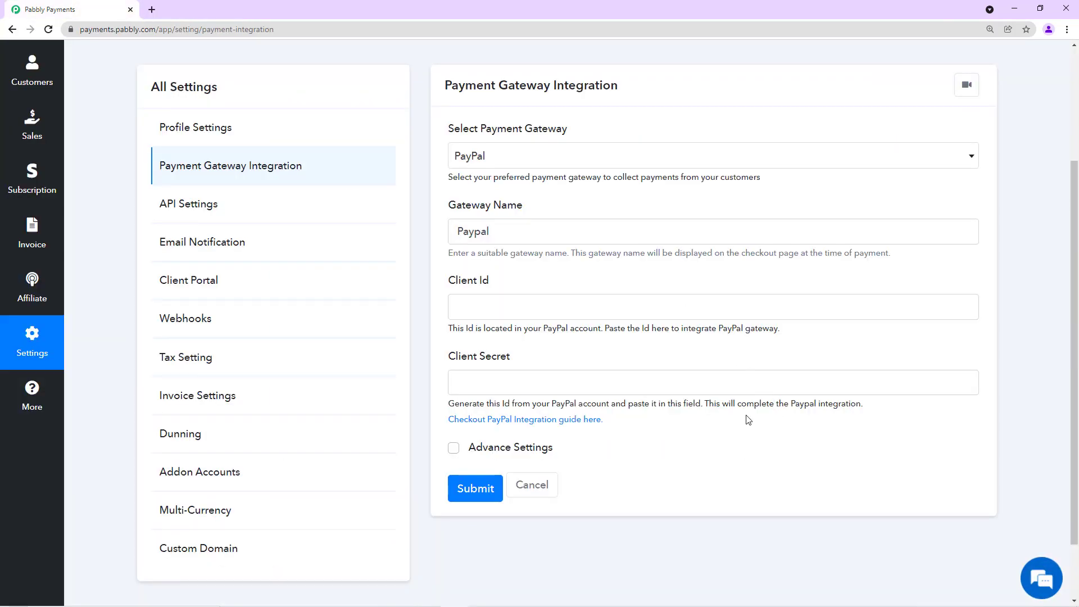
left_click(532, 485)
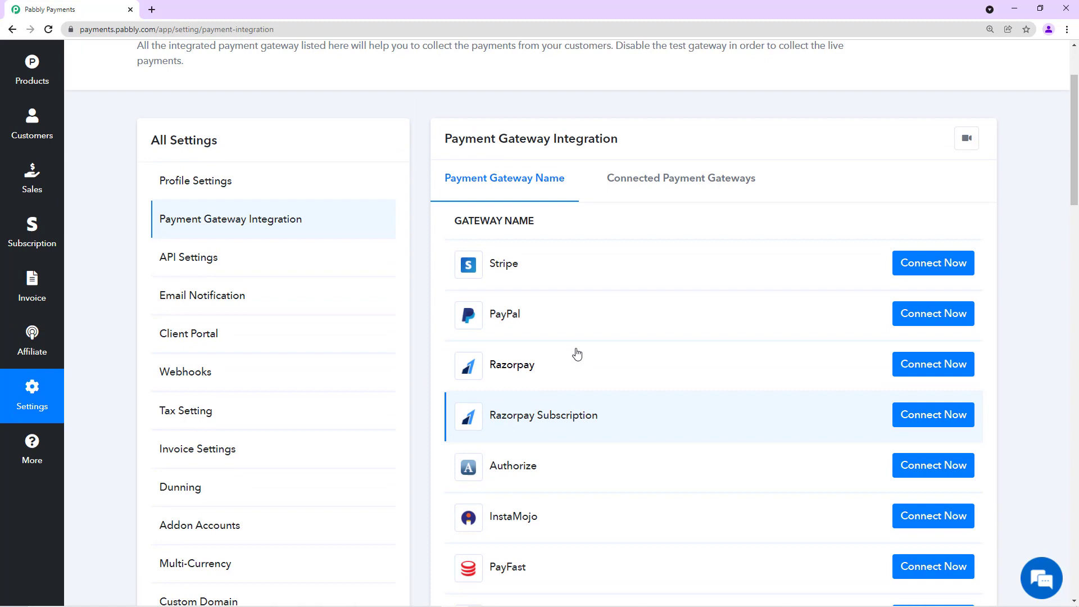
View the Connected Payment Gateways tab listing Test Gateway, Paypal, Stripe and Razorpay
left_click(681, 178)
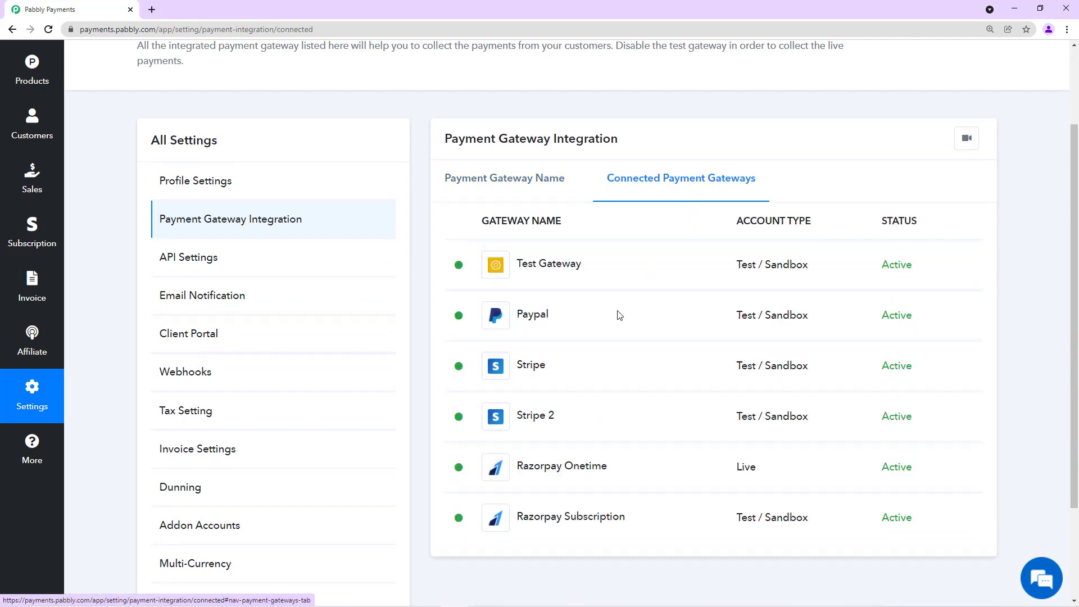
mouse_move(602, 521)
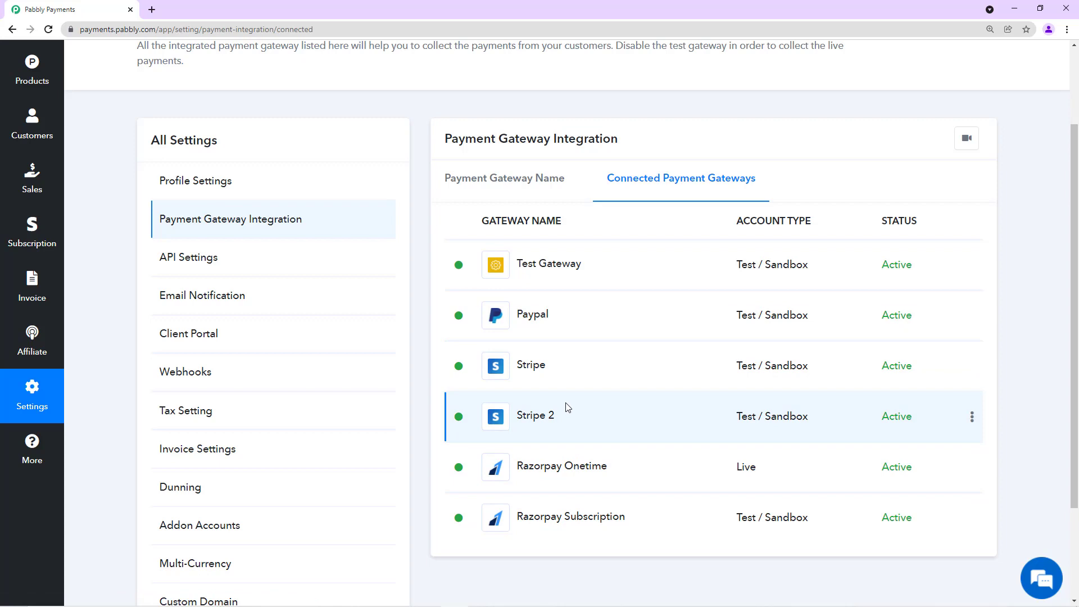
double_click(535, 415)
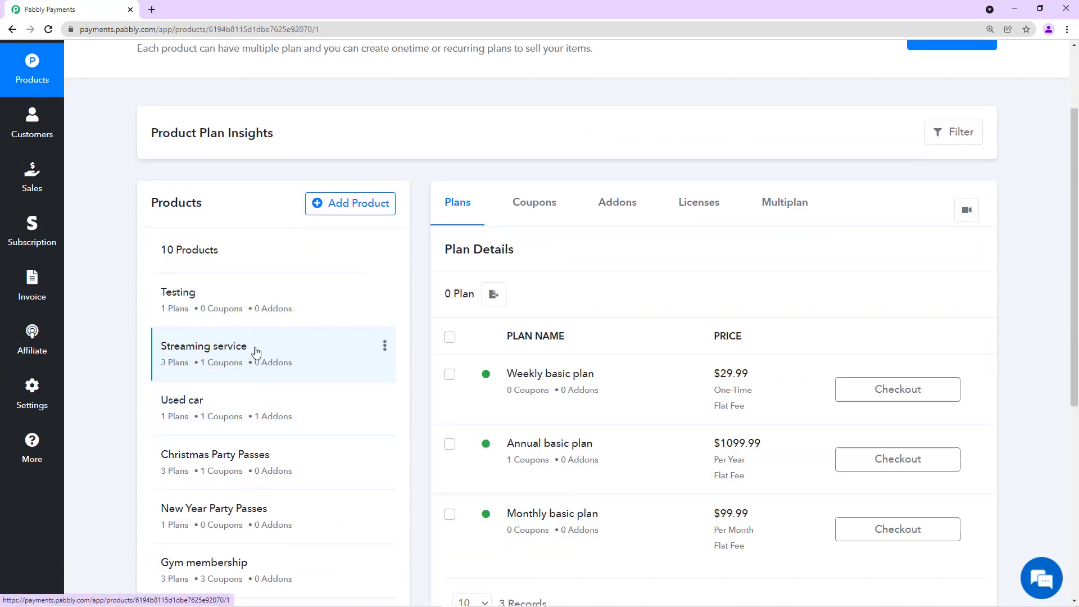
Scroll the Streaming service plans list showing Weekly, Annual and Monthly basic plans
scroll("down", 3)
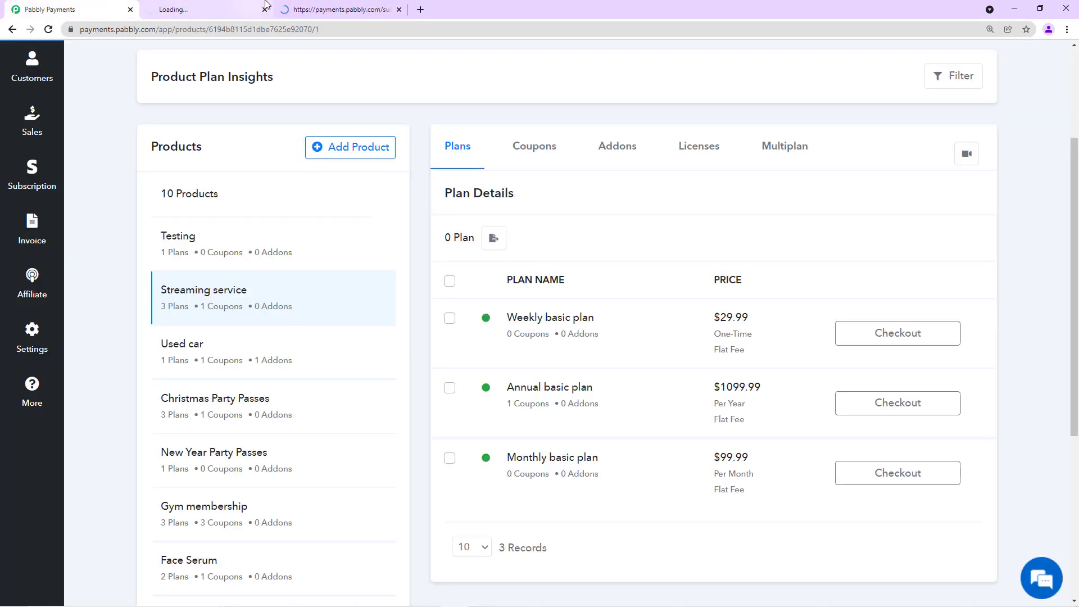
Check the Annual and Weekly basic plan checkout pages' payment information sections
left_click(897, 402)
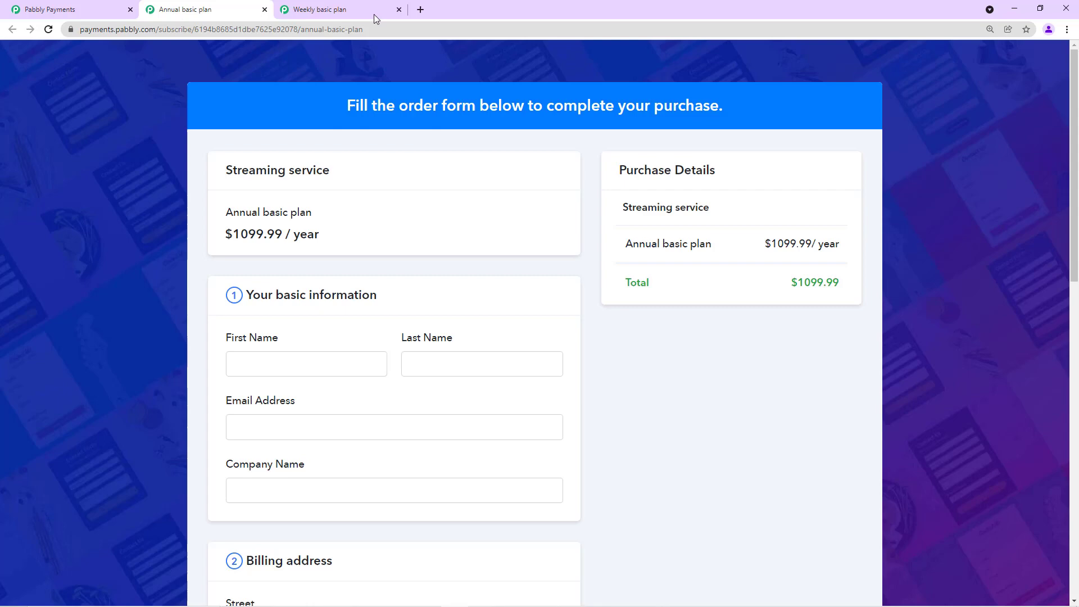
scroll("down", 3)
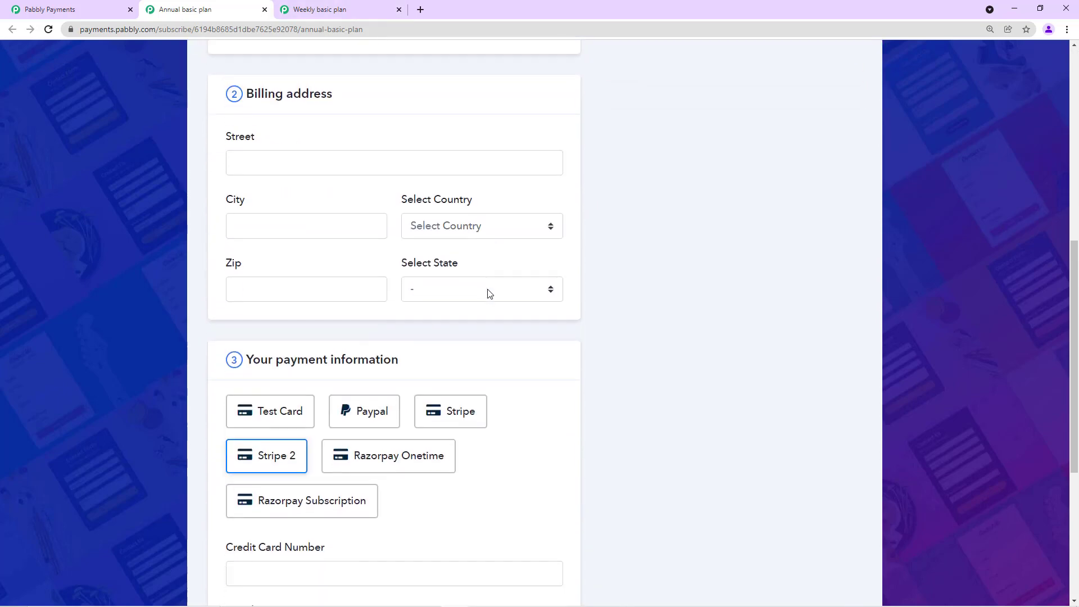
scroll("down", 3)
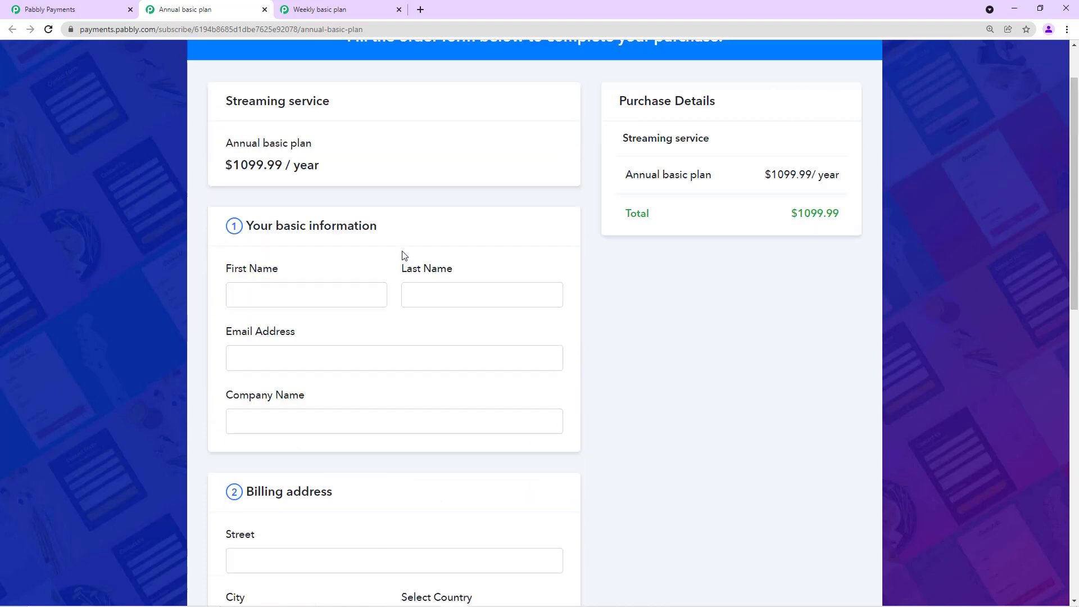
scroll("down", 3)
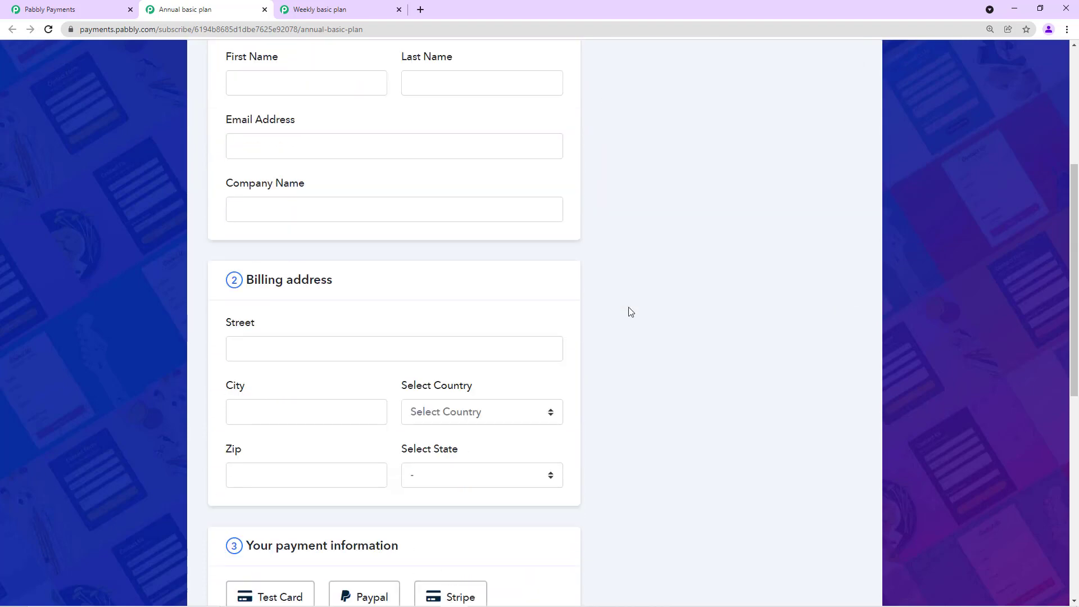
scroll("down", 3)
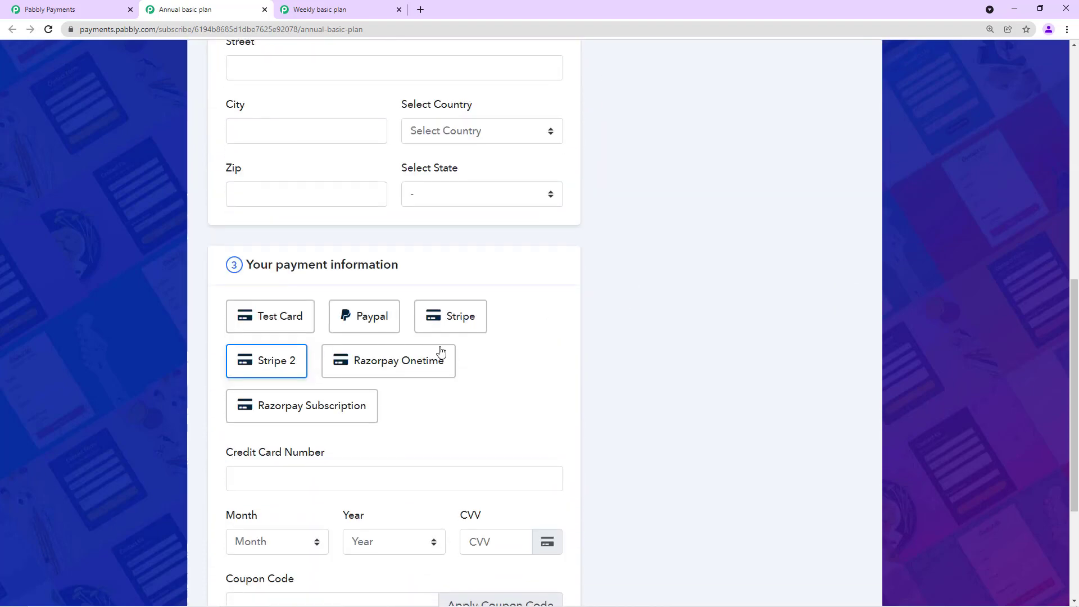
left_click(334, 9)
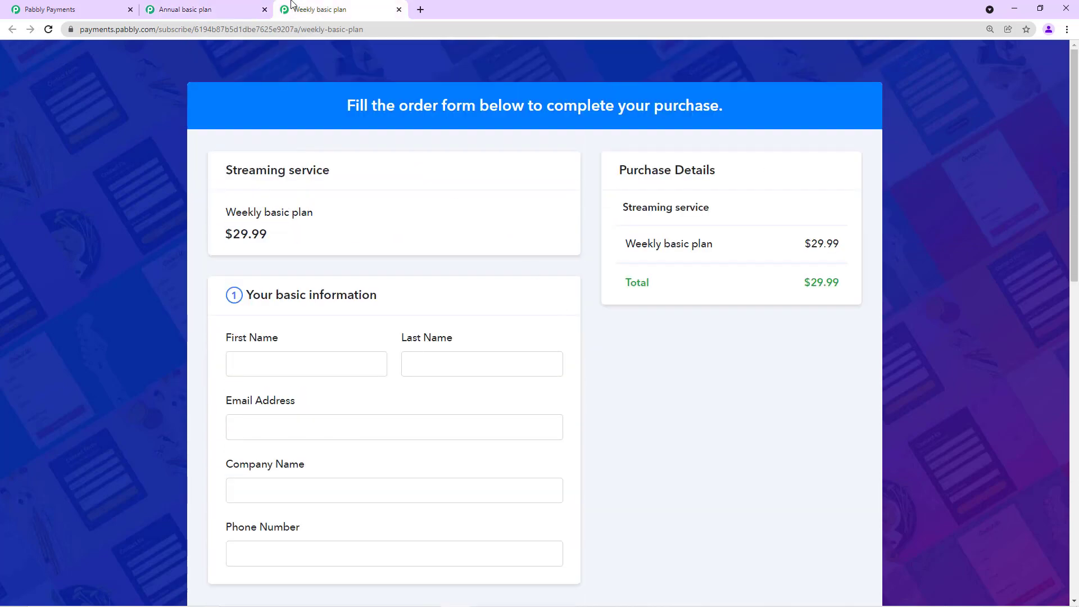
scroll("down", 3)
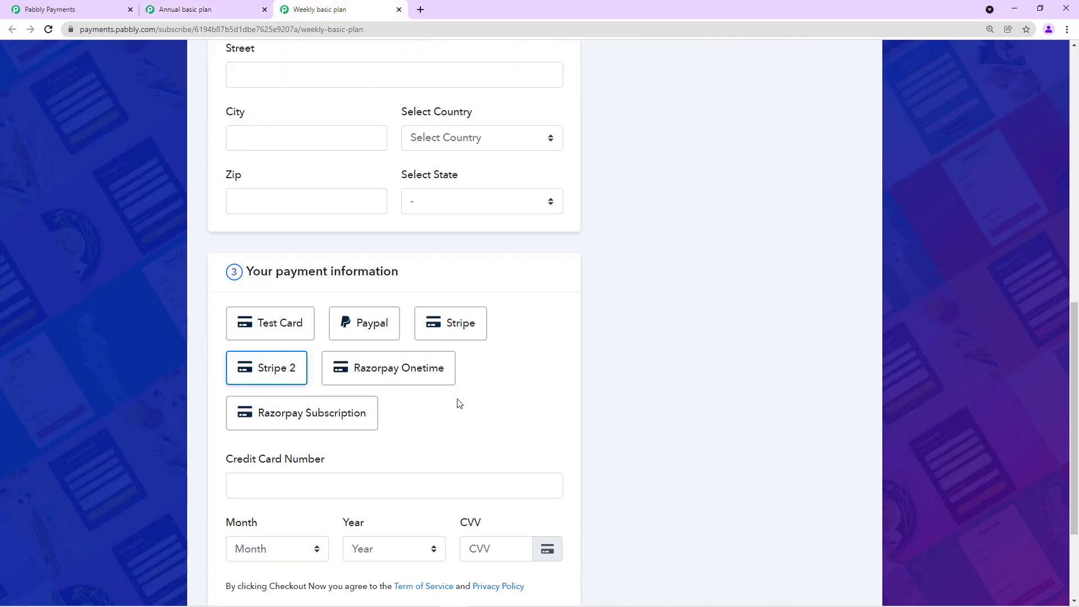
mouse_move(464, 336)
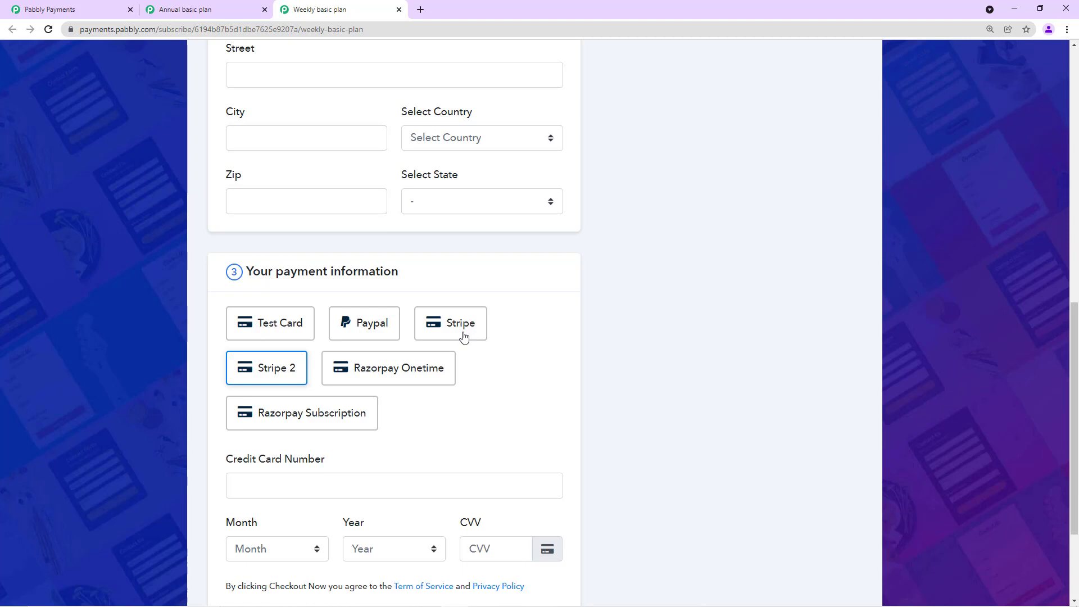
mouse_move(39, 5)
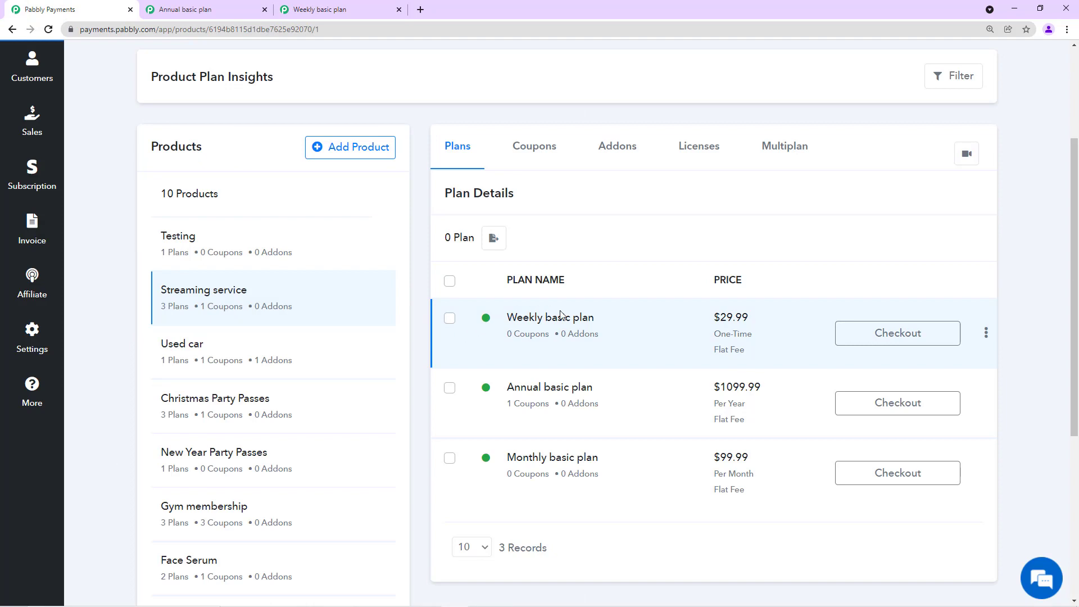
mouse_move(986, 333)
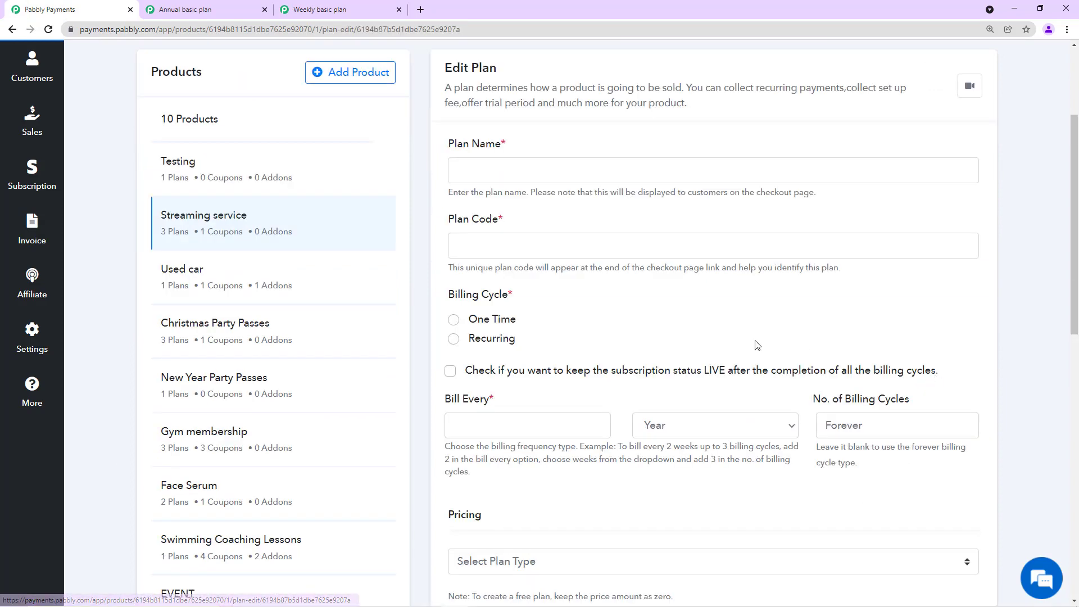
Set the Weekly basic plan to Selected Gateway with only Stripe, and save
scroll("down", 3)
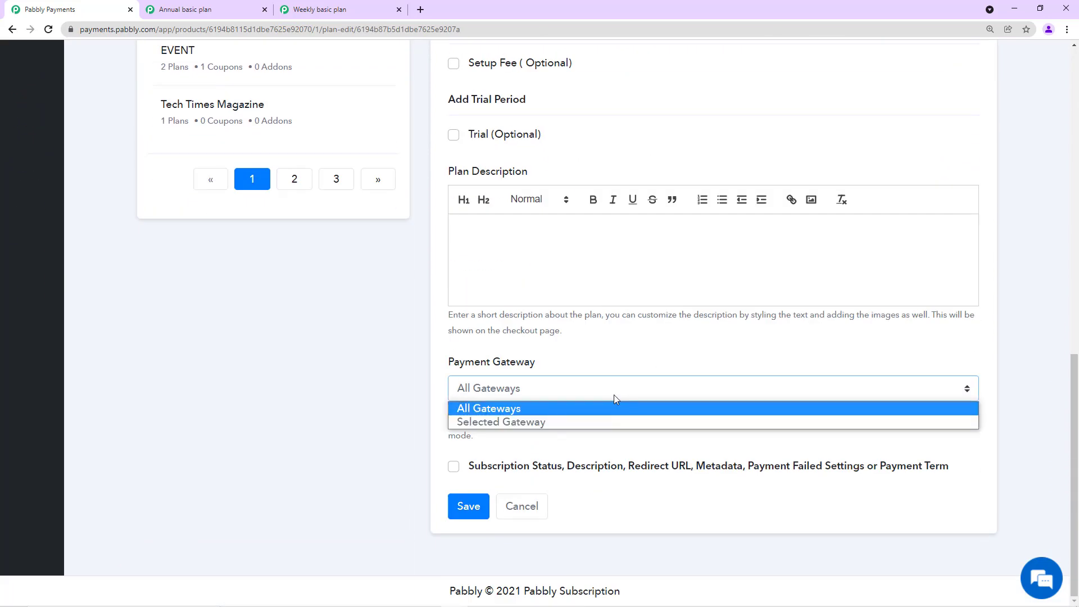
left_click(501, 422)
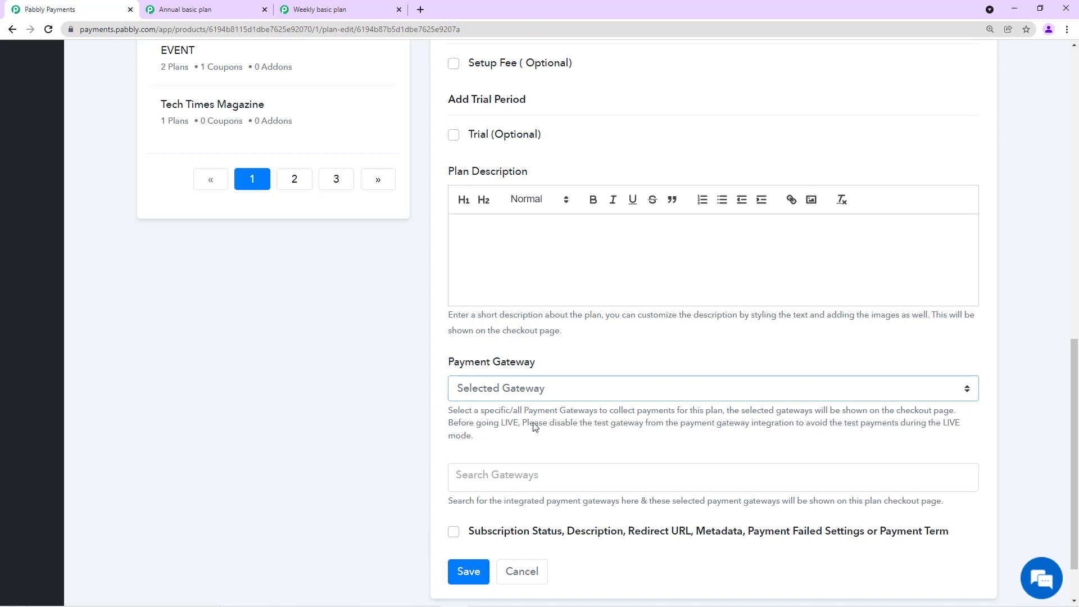
left_click(712, 475)
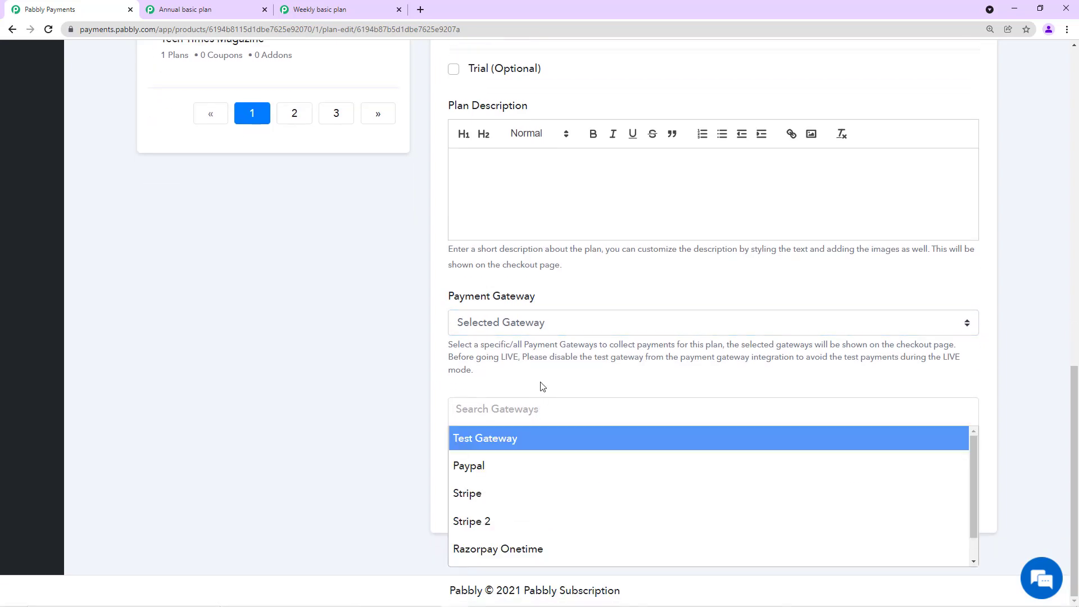
mouse_move(525, 440)
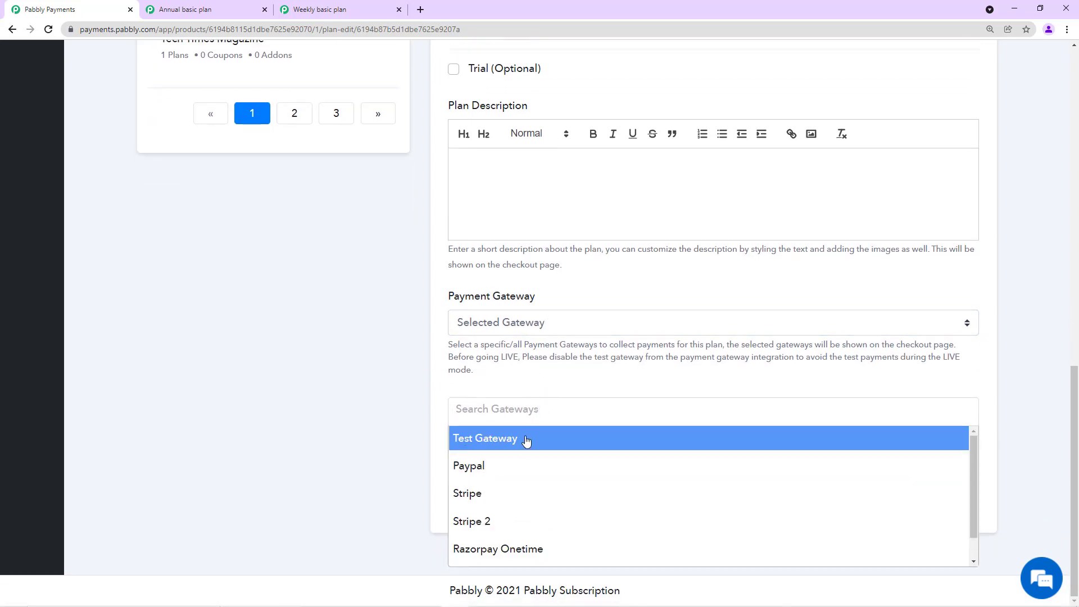
mouse_move(519, 501)
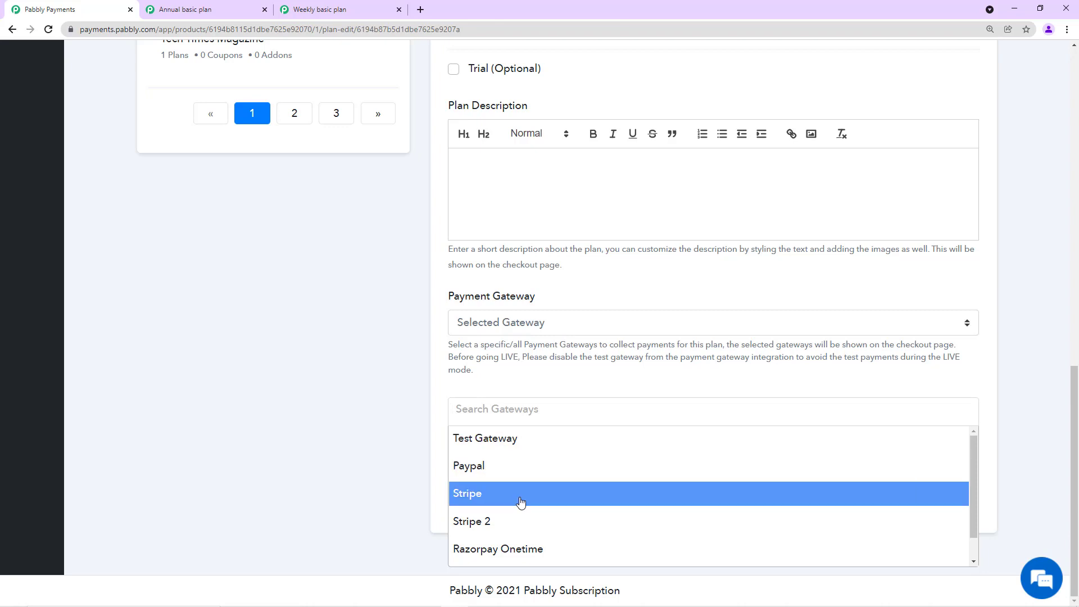
left_click(467, 493)
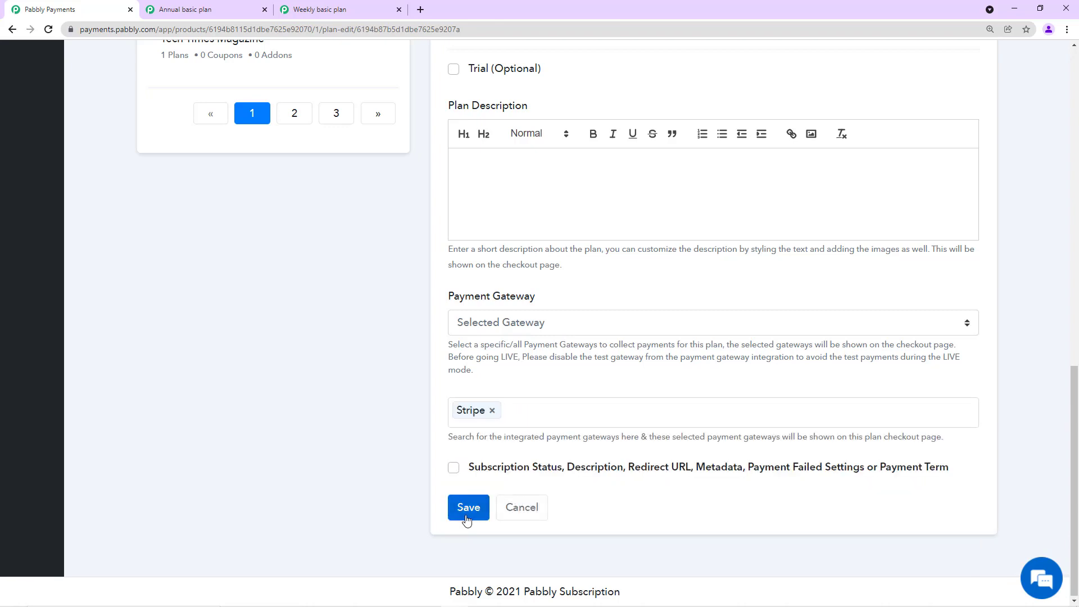
left_click(468, 508)
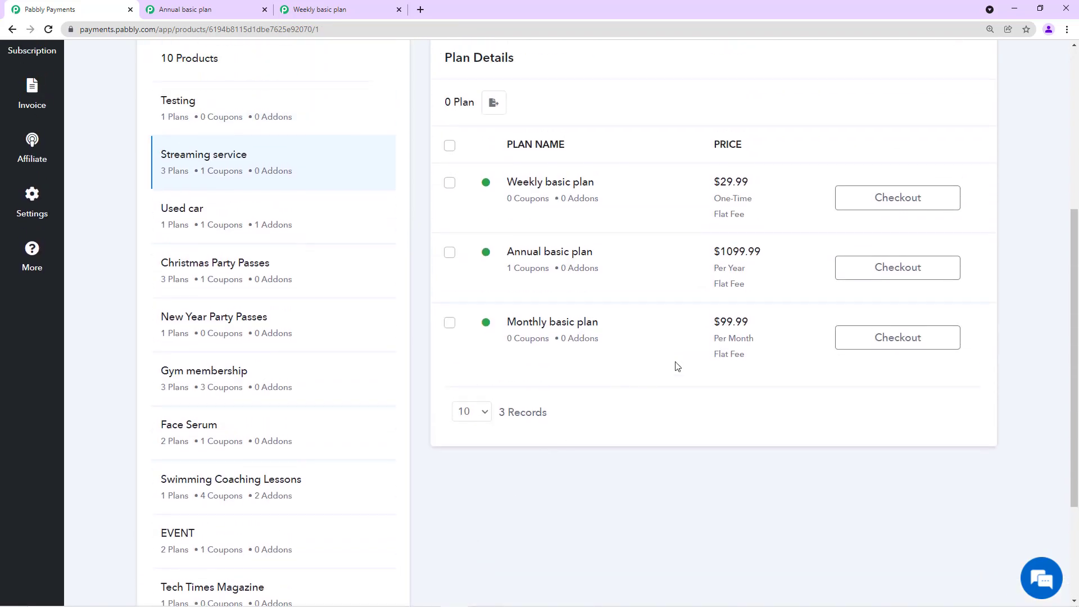
mouse_move(645, 266)
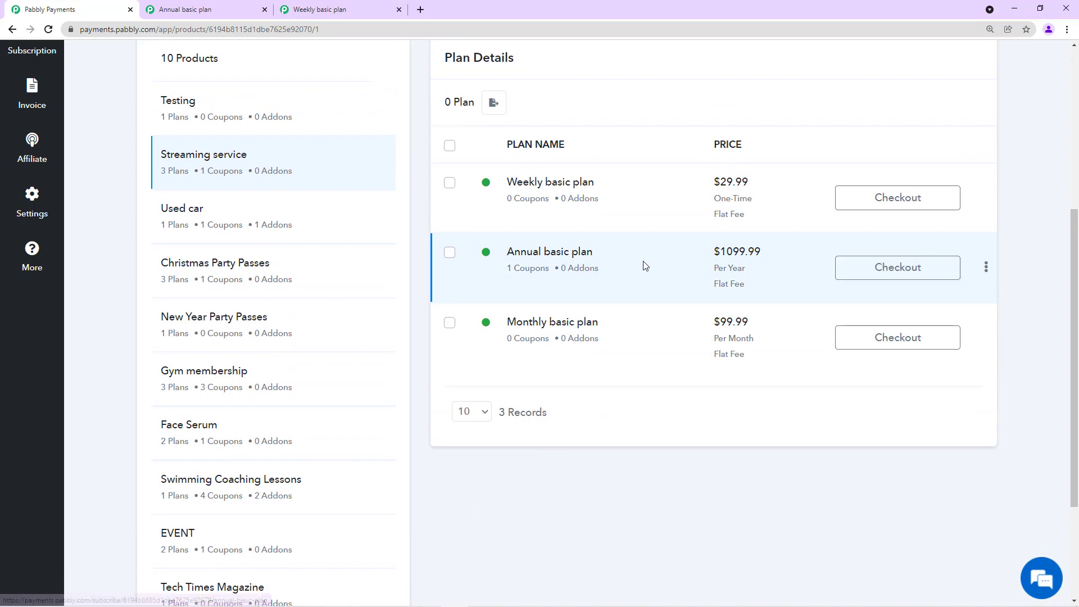
Edit the Annual basic plan to use Selected Gateway with Paypal only
left_click(986, 267)
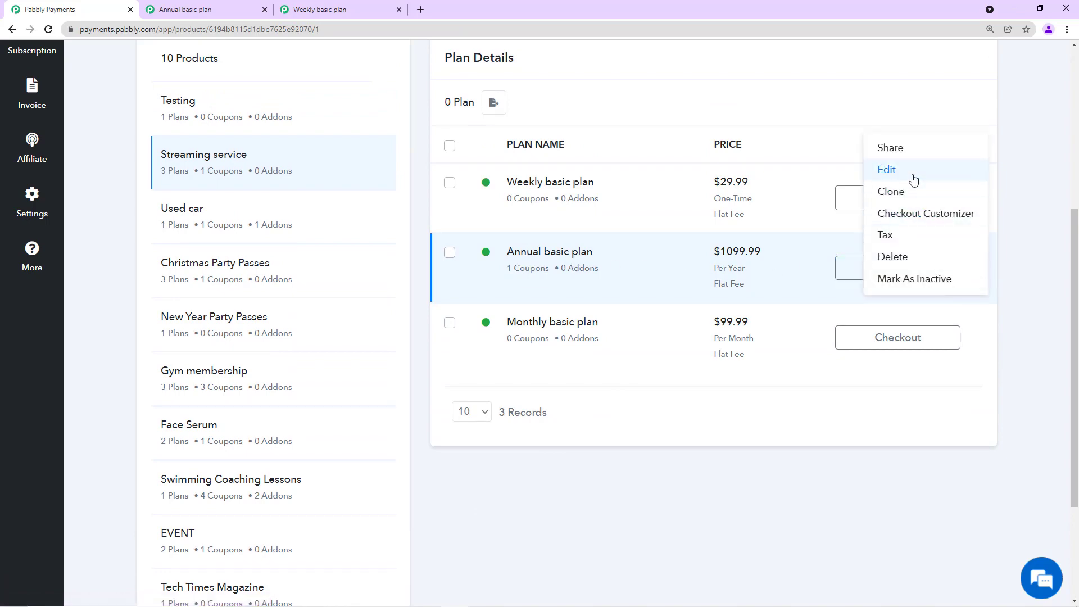
left_click(886, 169)
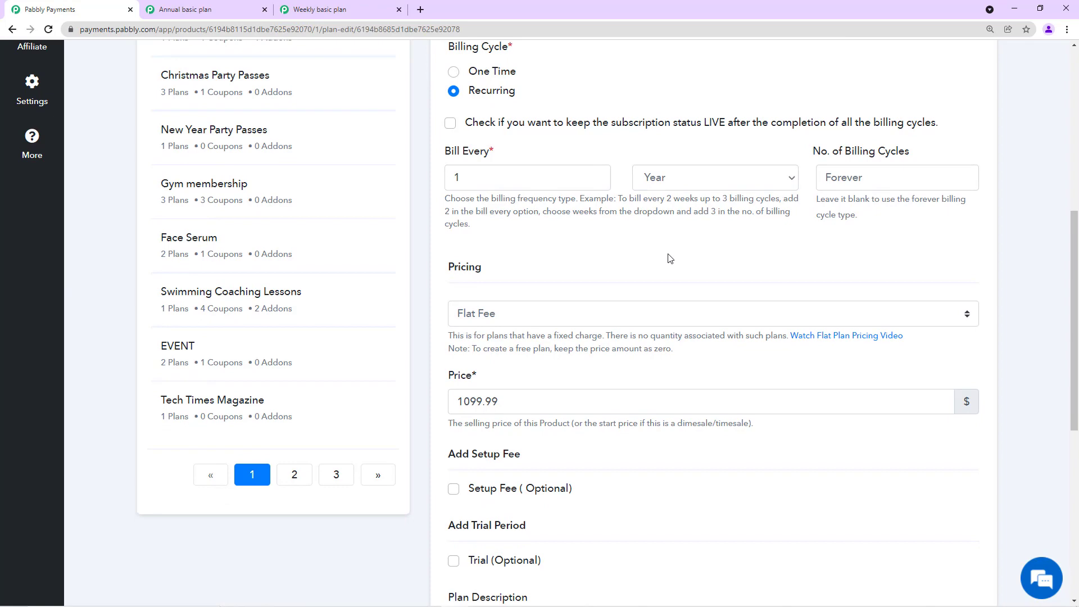
scroll("down", 3)
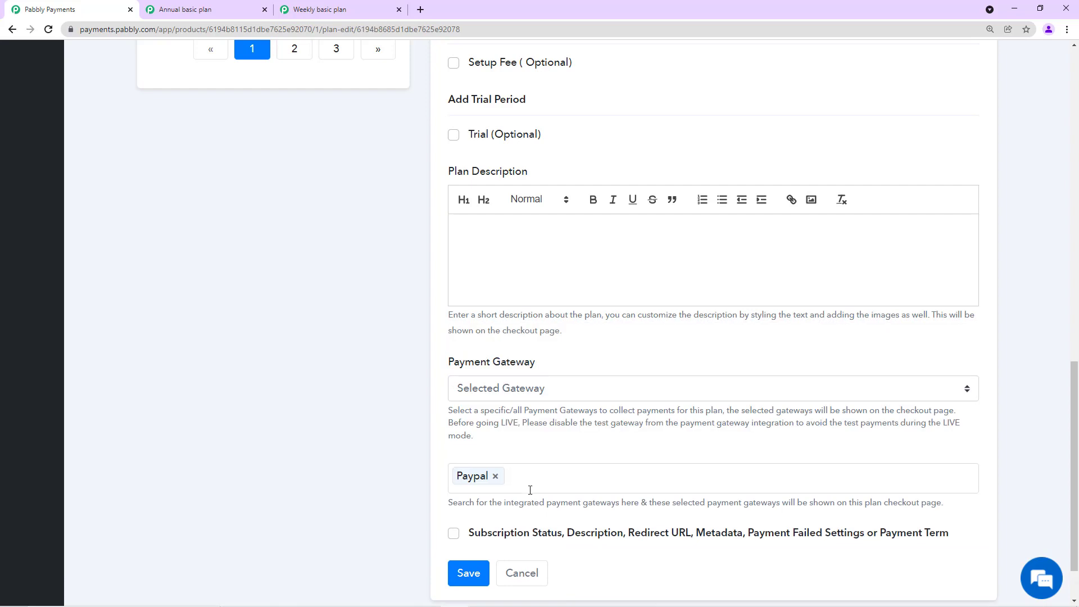
mouse_move(570, 466)
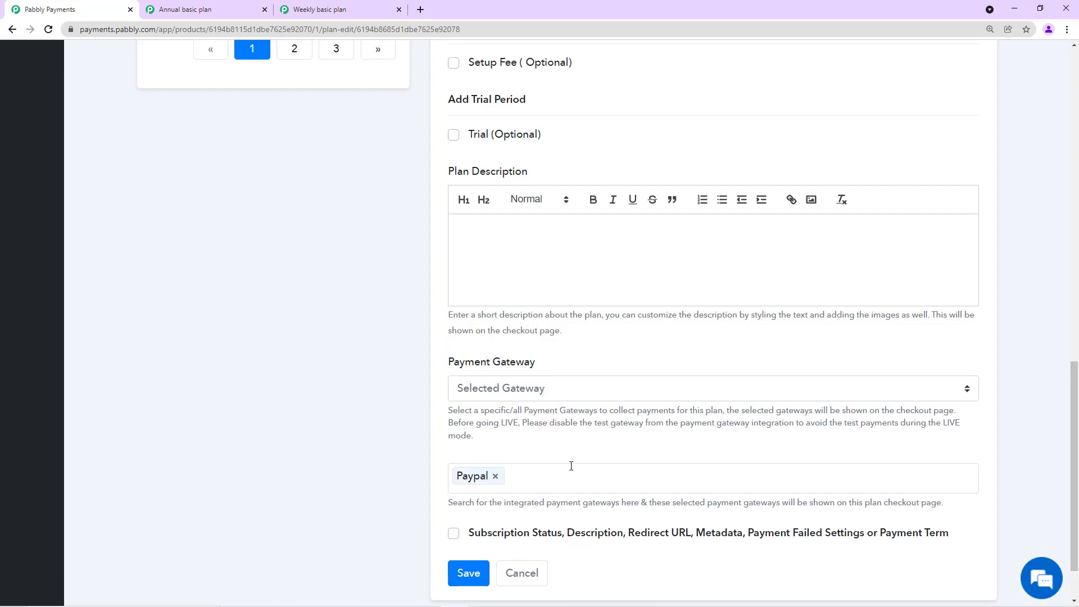
left_click(586, 476)
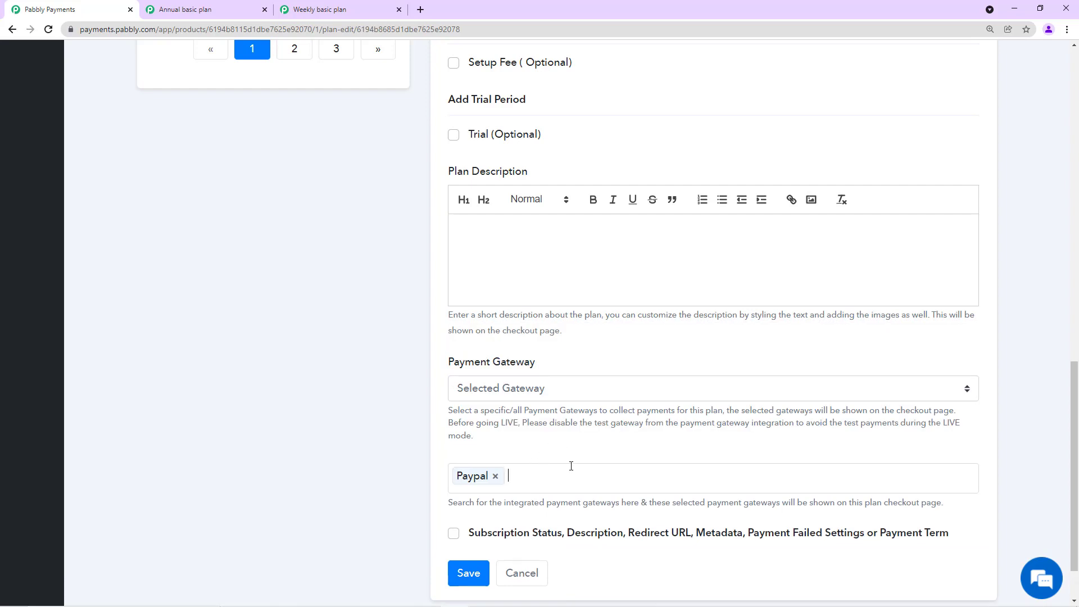
left_click(572, 465)
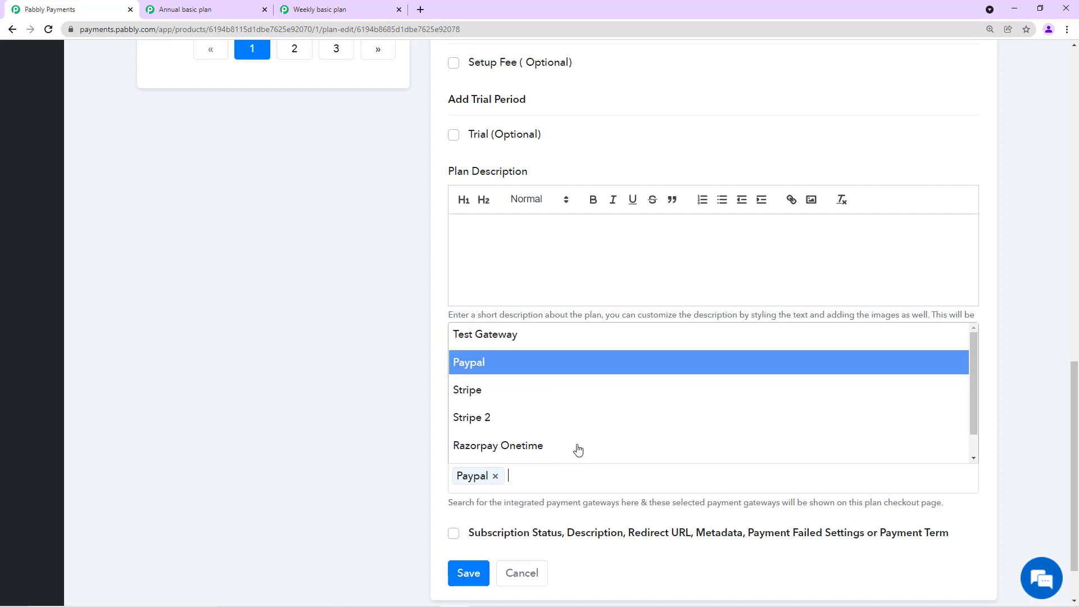
scroll("down", 3)
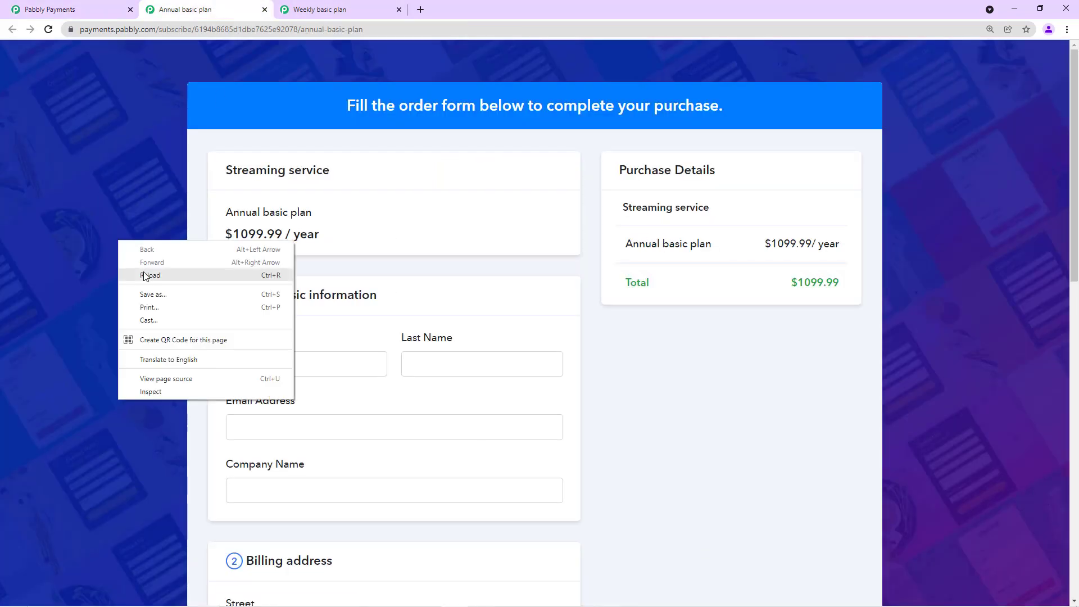
Reload the Annual basic plan checkout page and scroll its contents
left_click(150, 274)
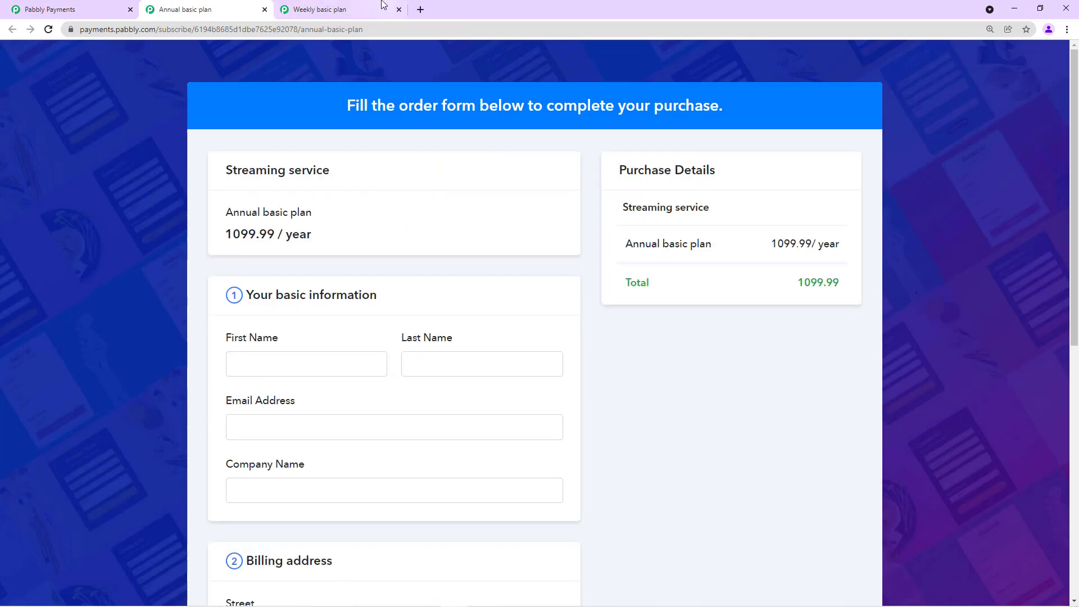
scroll("down", 3)
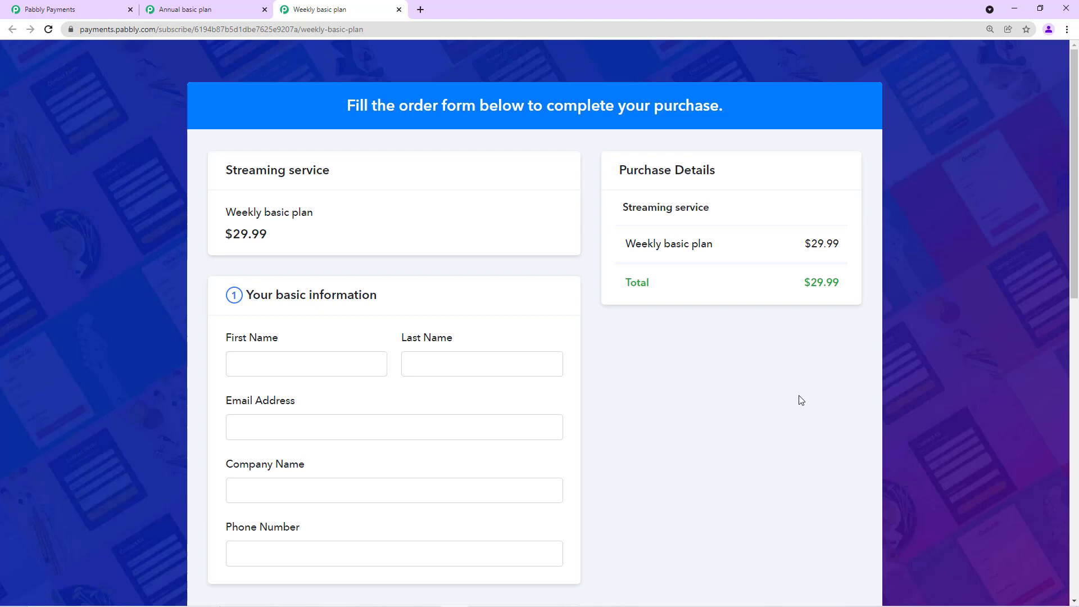
mouse_move(799, 392)
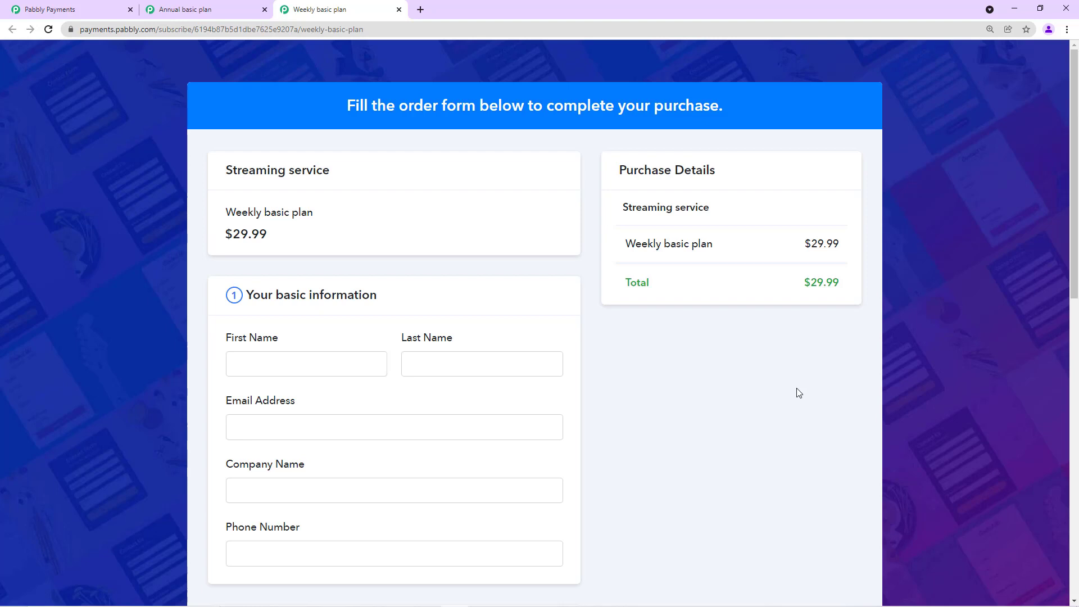
mouse_move(785, 390)
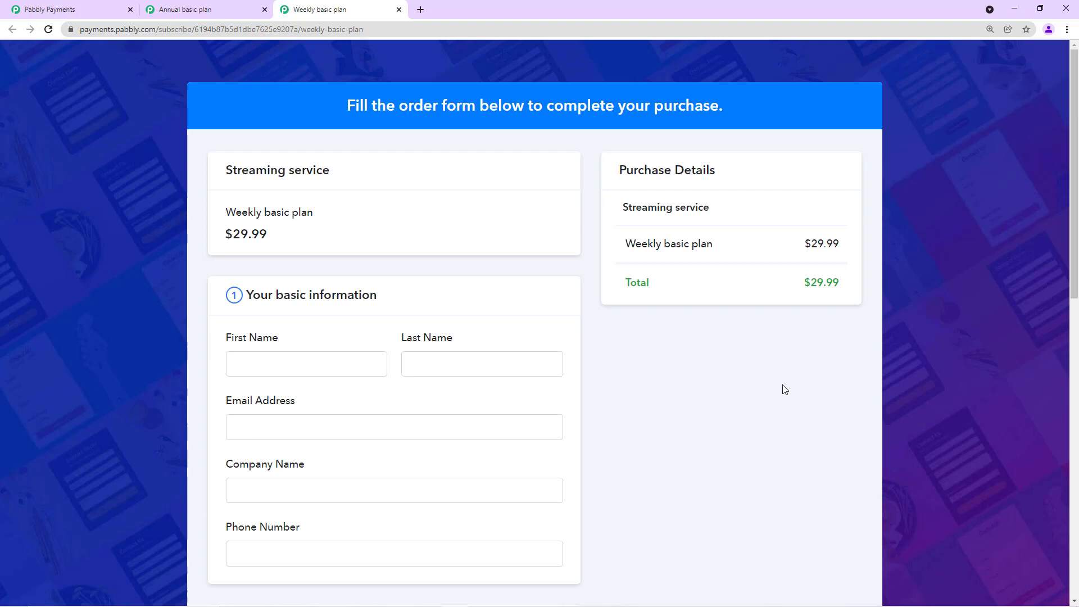